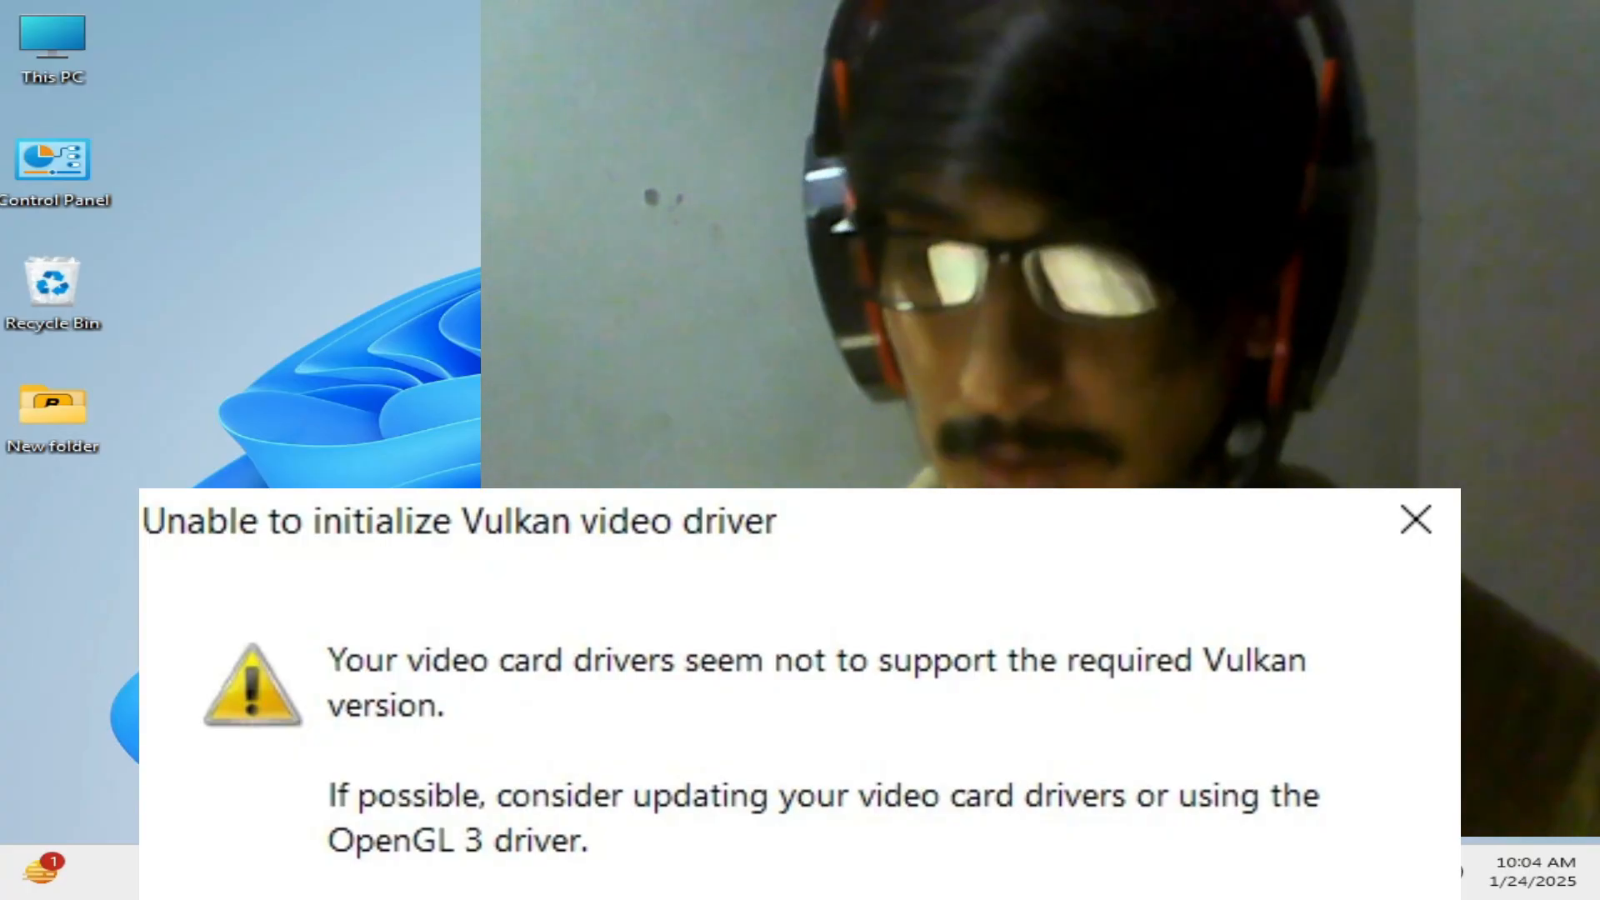
# - Close the 'Unable to initialize Vulkan video driver' error dialog
pyautogui.click(1415, 520)
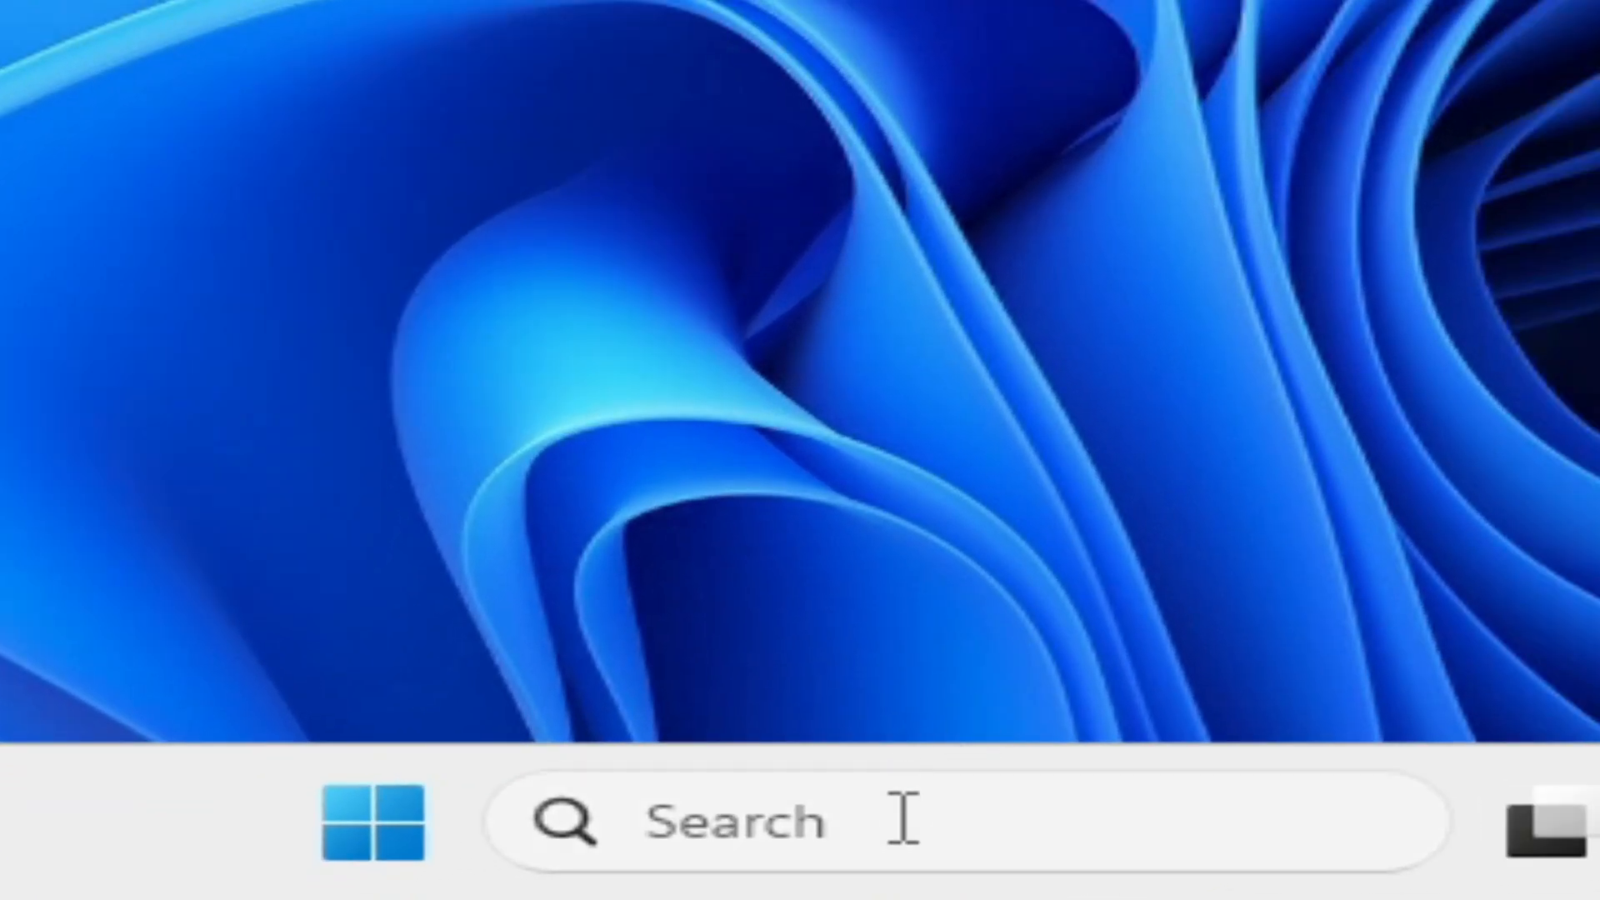
# - Open Environment Variables from 'view advanced system settings' on the Advanced page
pyautogui.write('view advanced system setti')
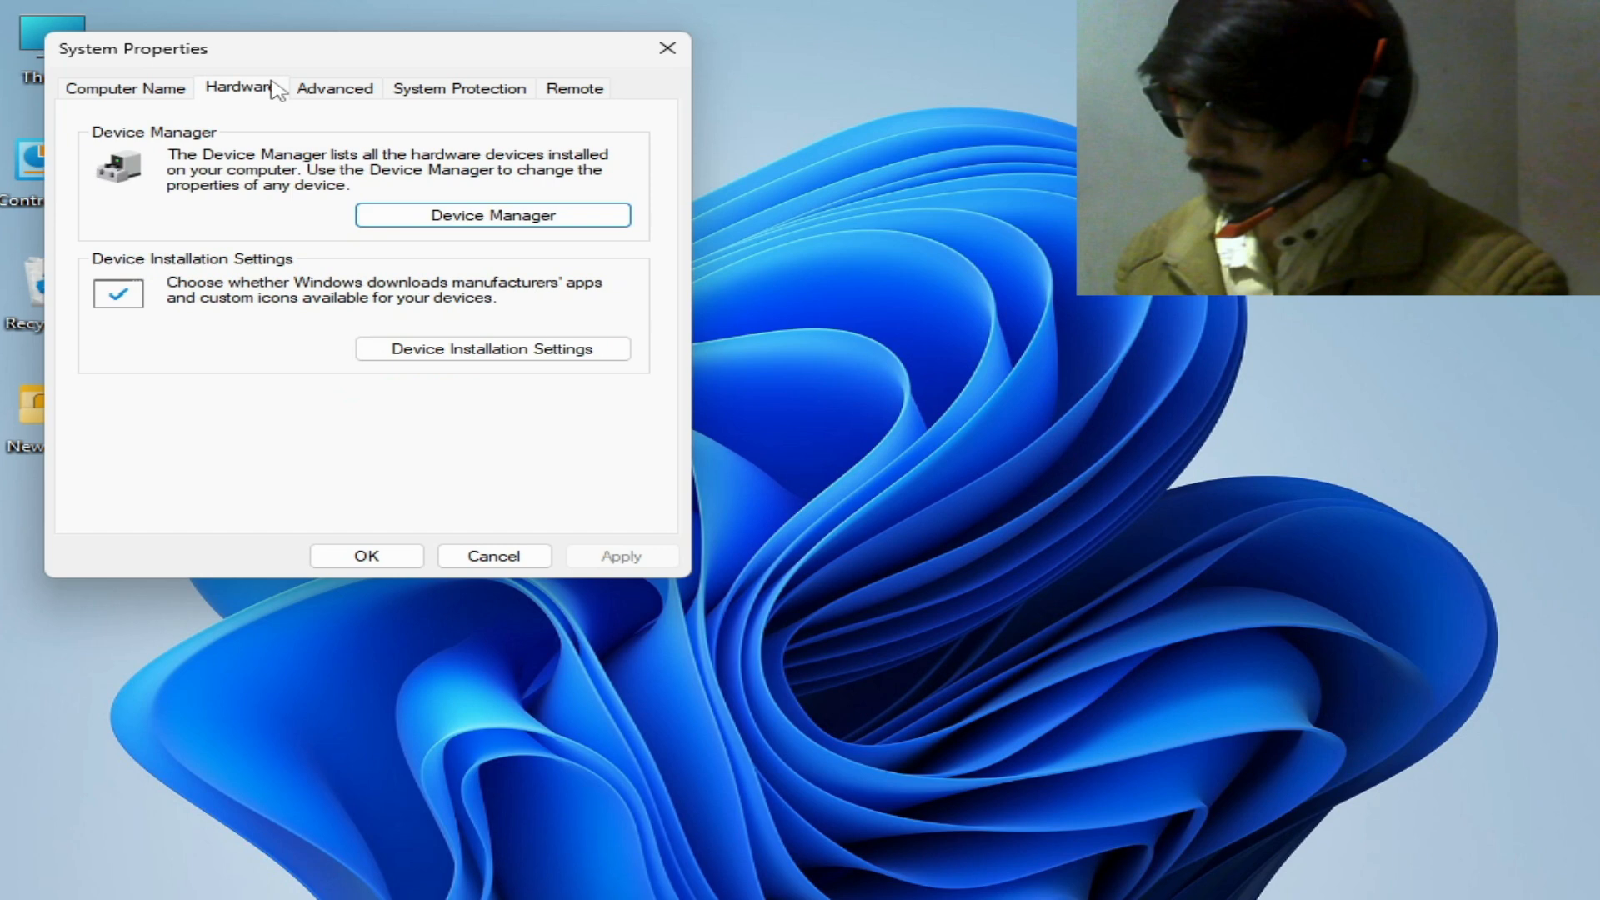
pyautogui.click(336, 87)
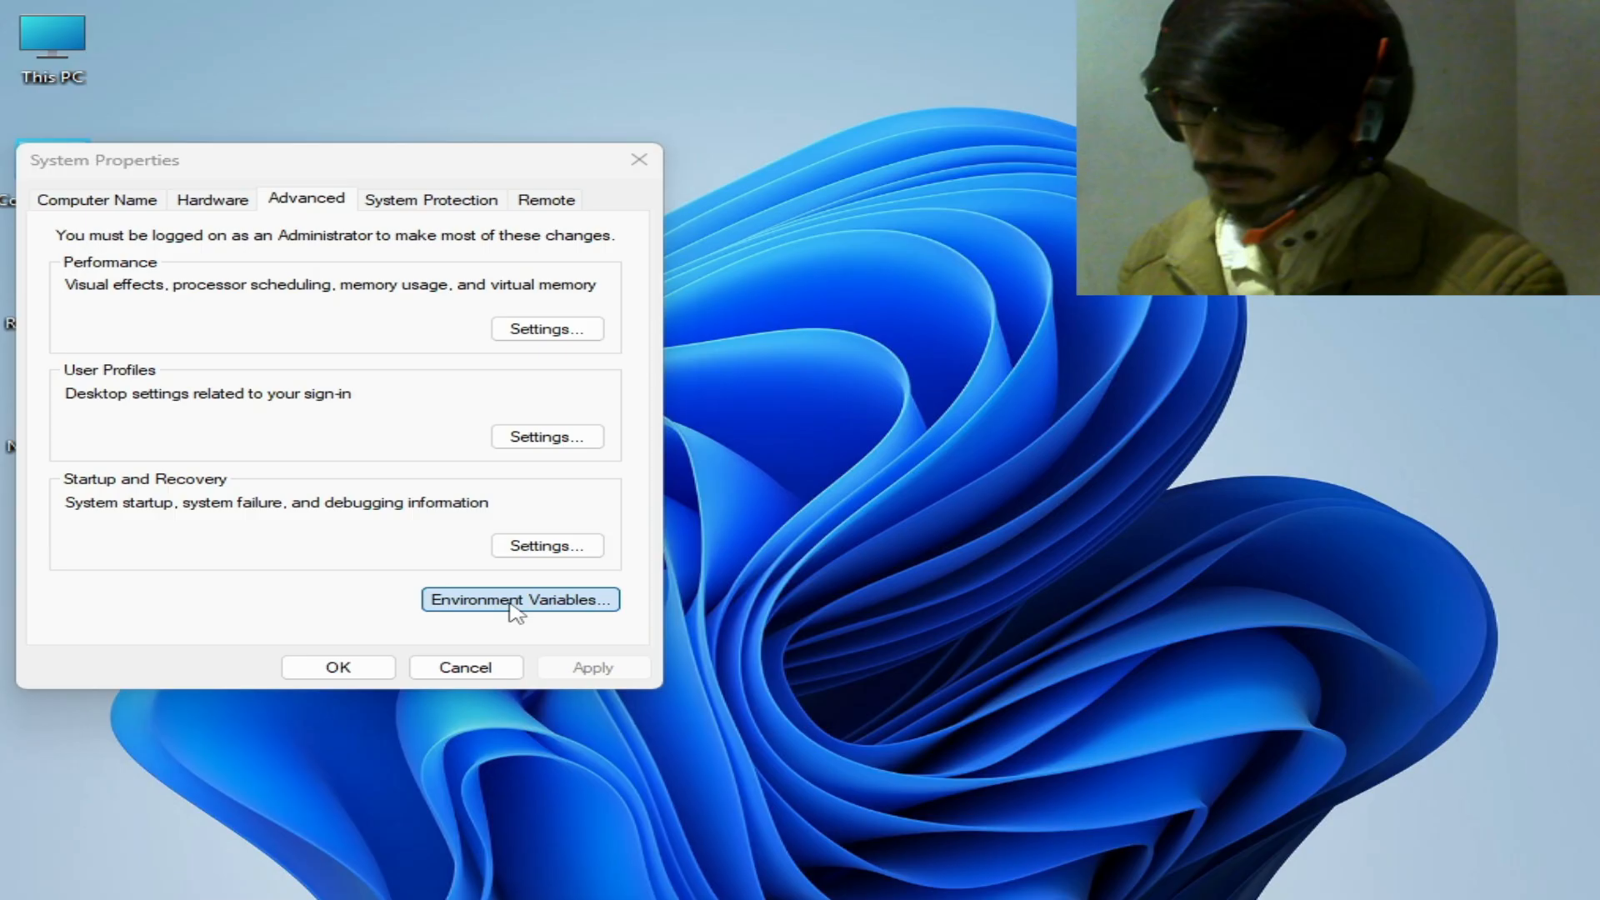
pyautogui.click(521, 599)
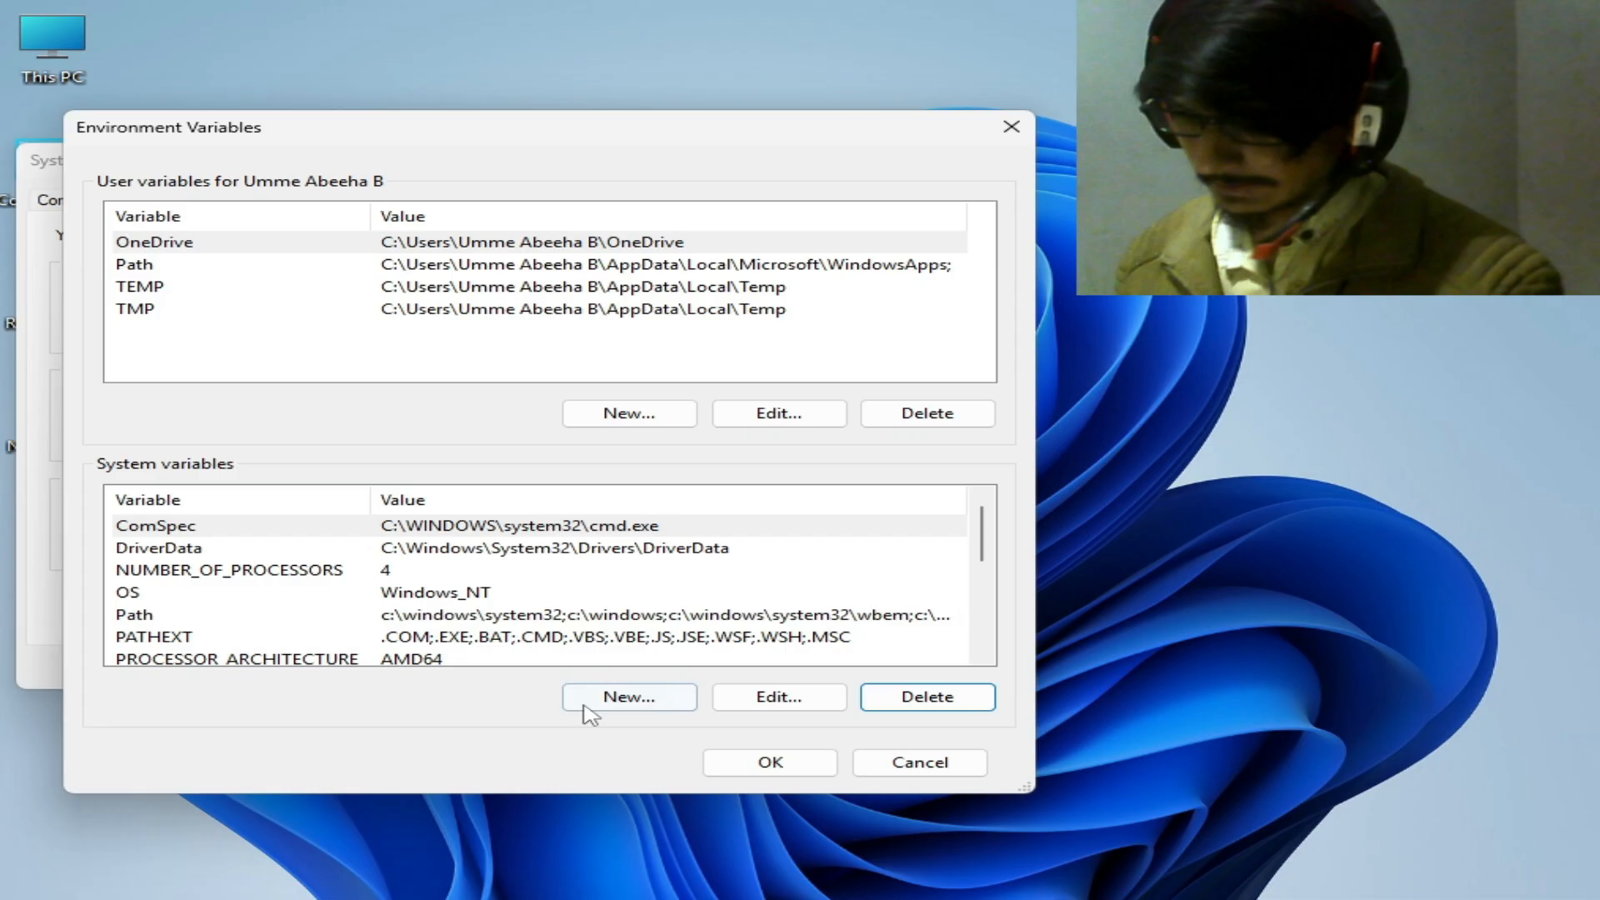
# - Add system variable DISABLE_LAYER_AMD_SWITCHABLE_GRAPHICS_1 with value 1 and confirm
pyautogui.click(628, 697)
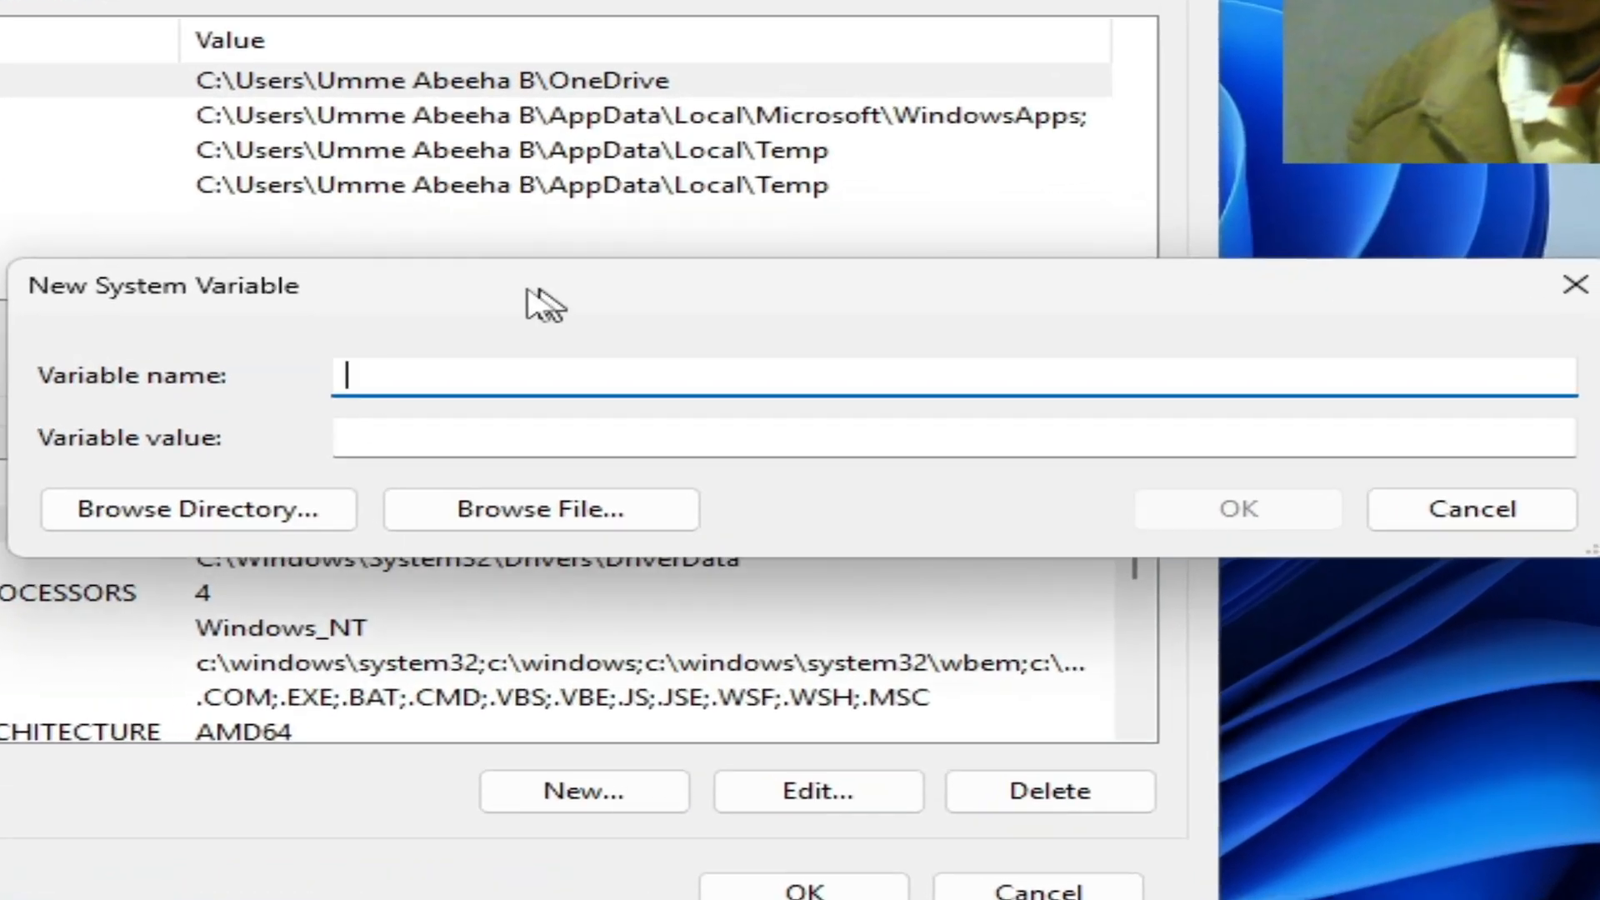
pyautogui.rightClick(347, 374)
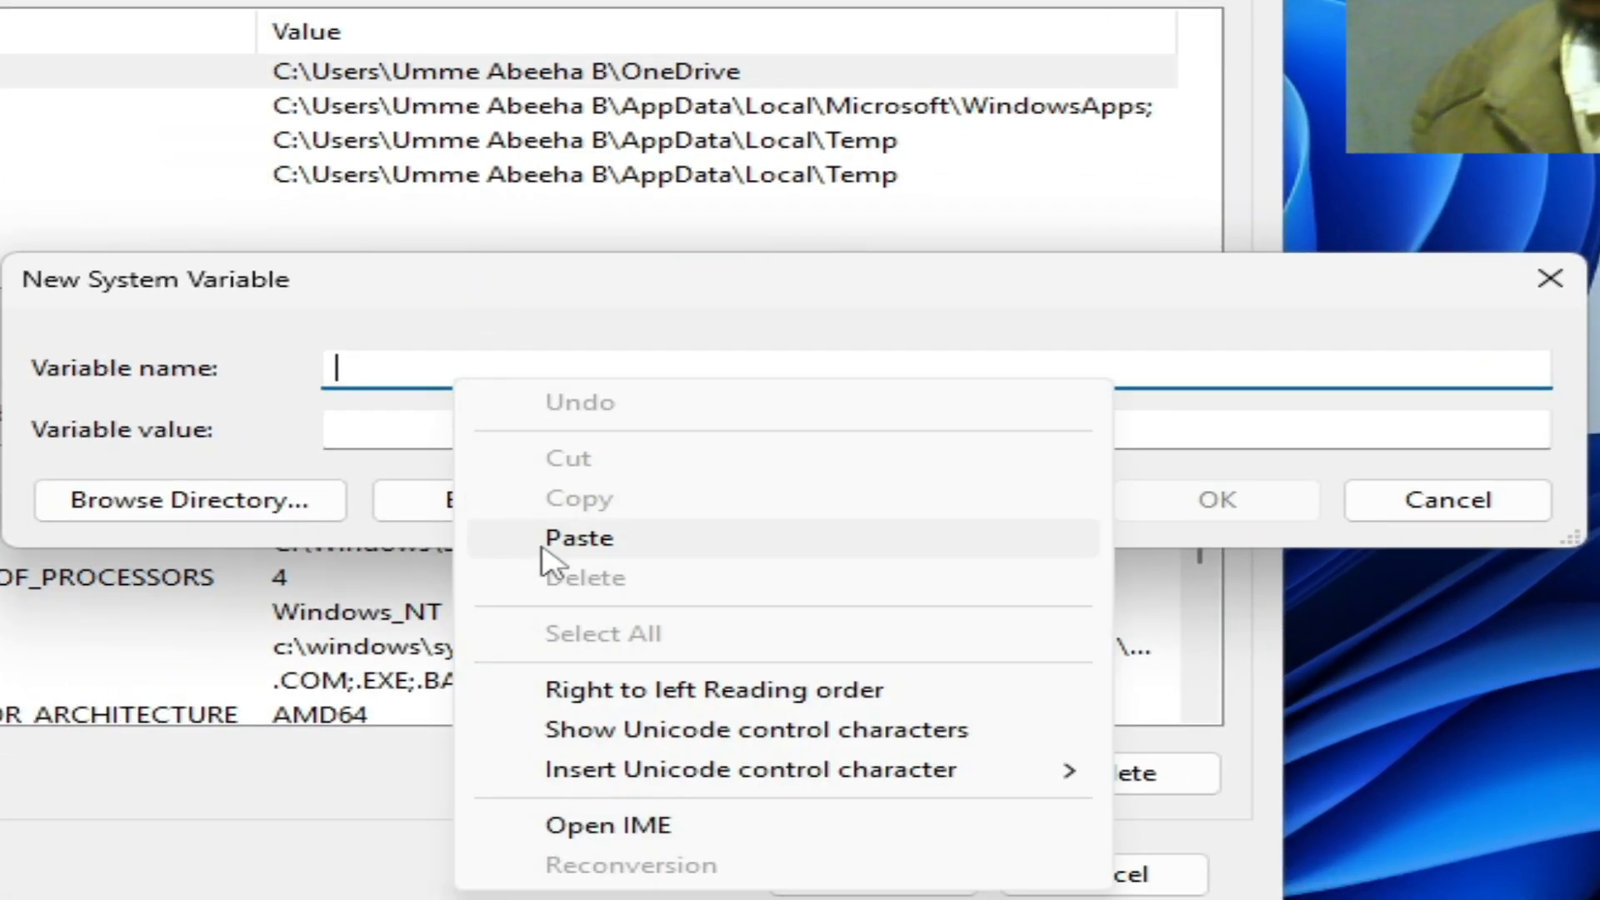
pyautogui.click(578, 537)
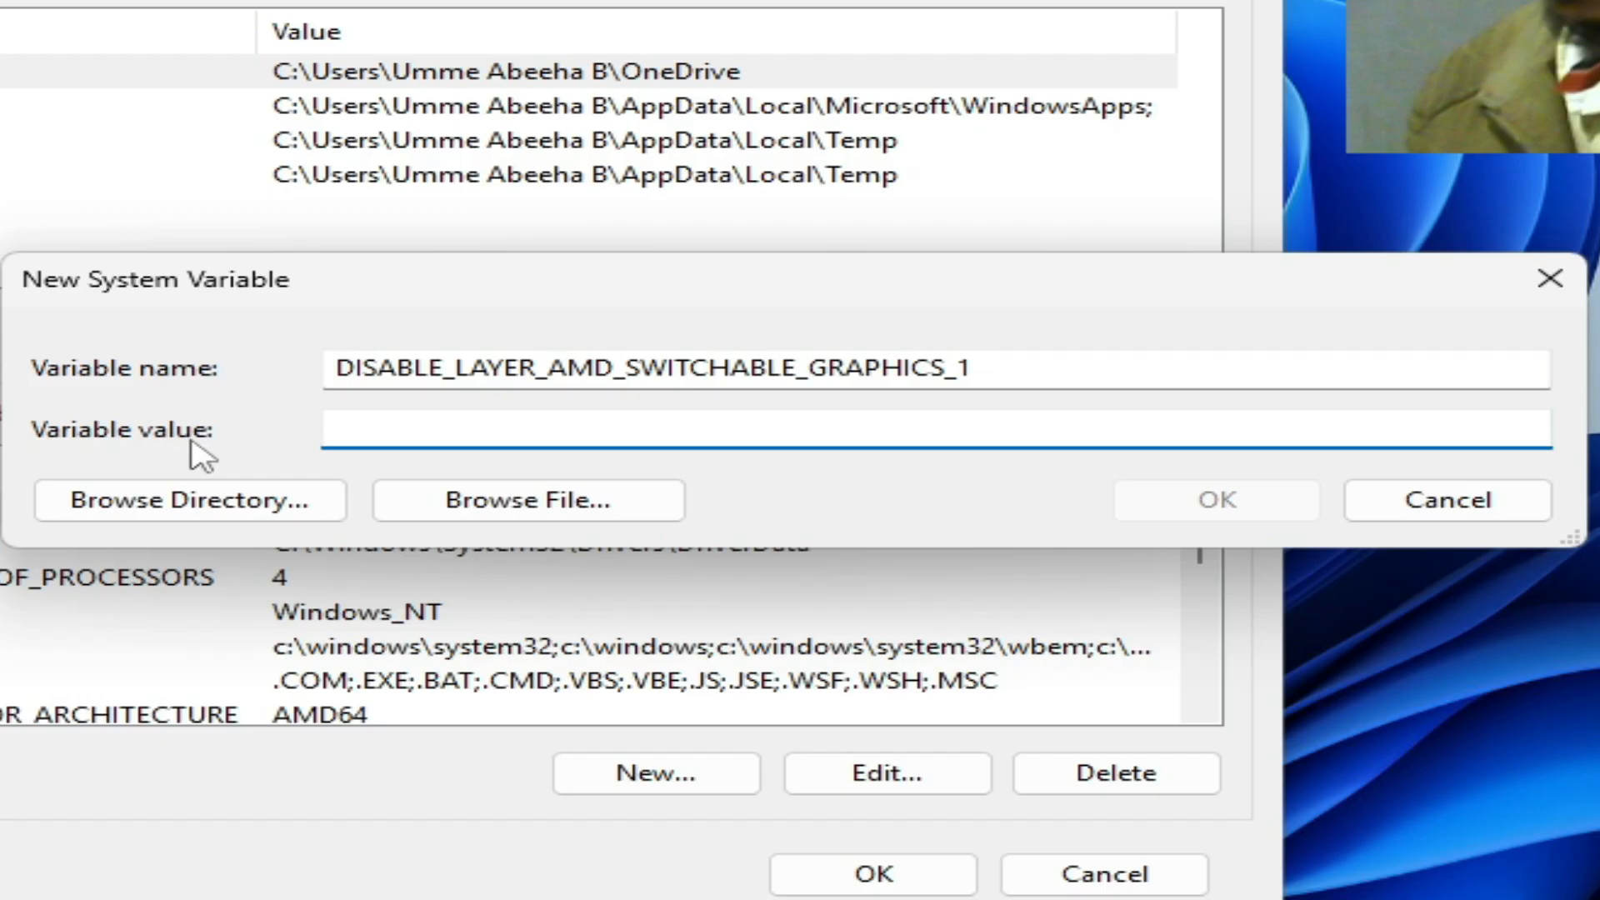
pyautogui.write('1')
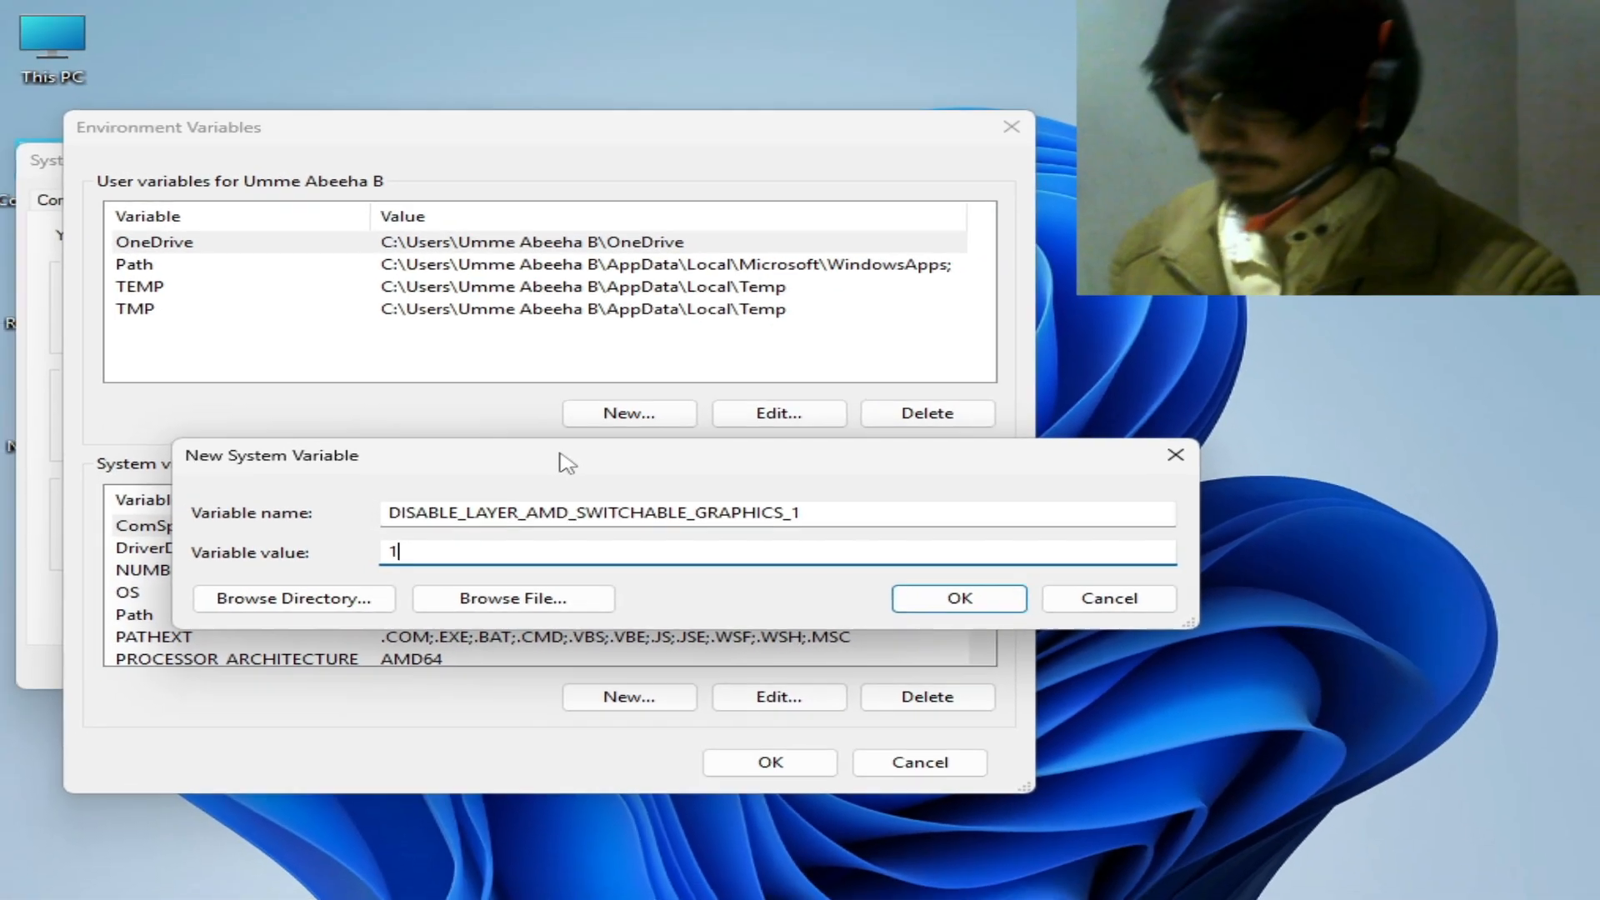
pyautogui.click(958, 599)
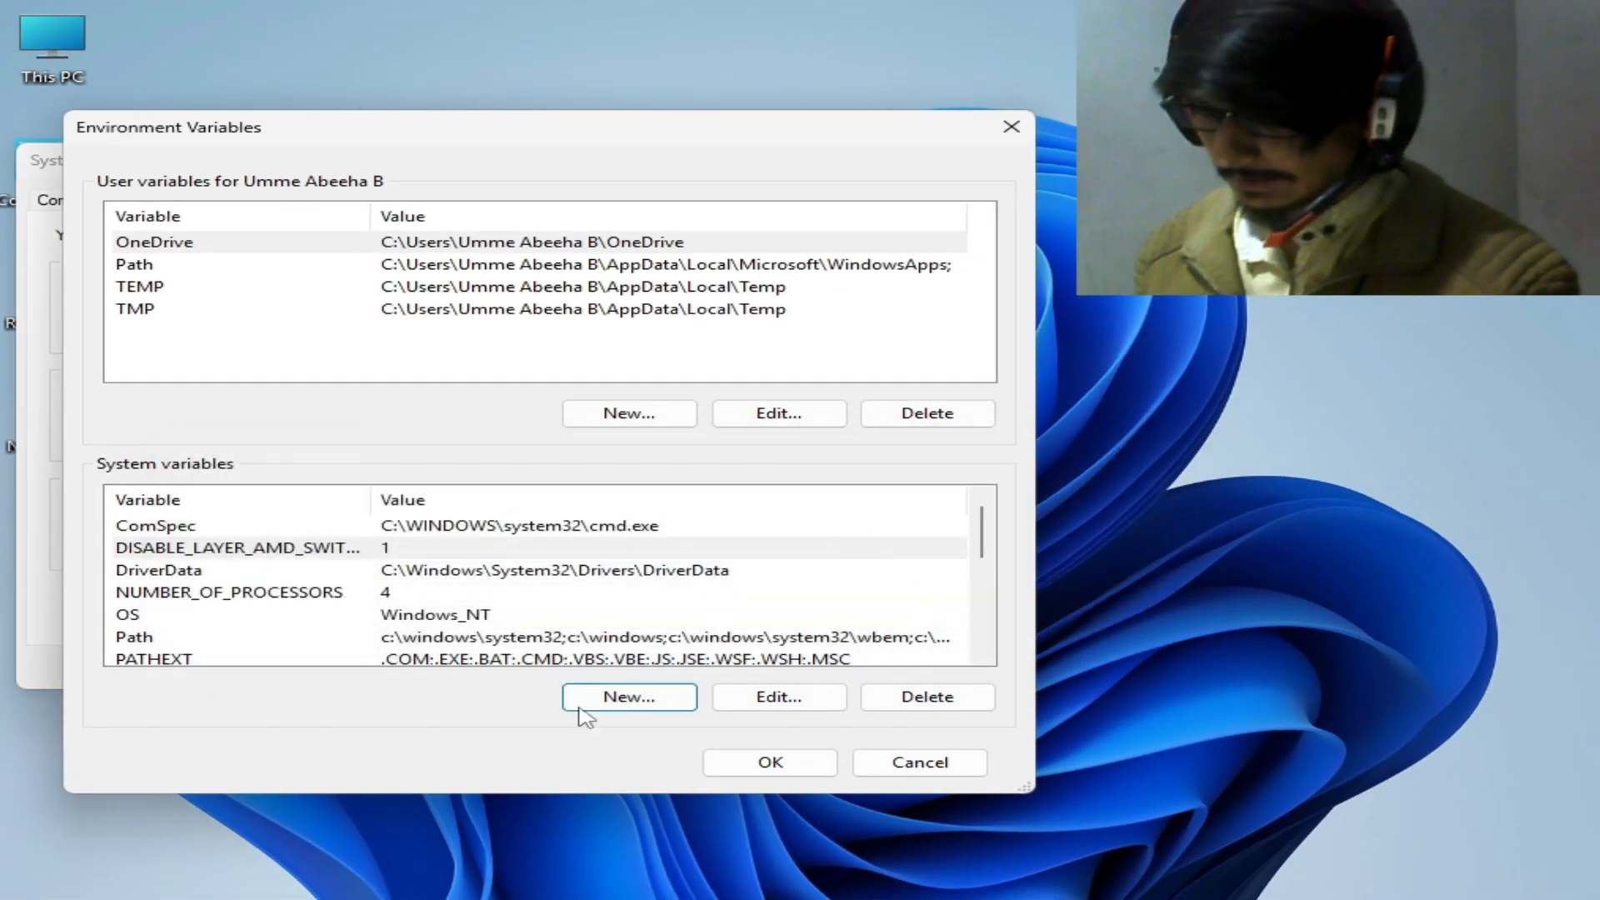
pyautogui.click(768, 762)
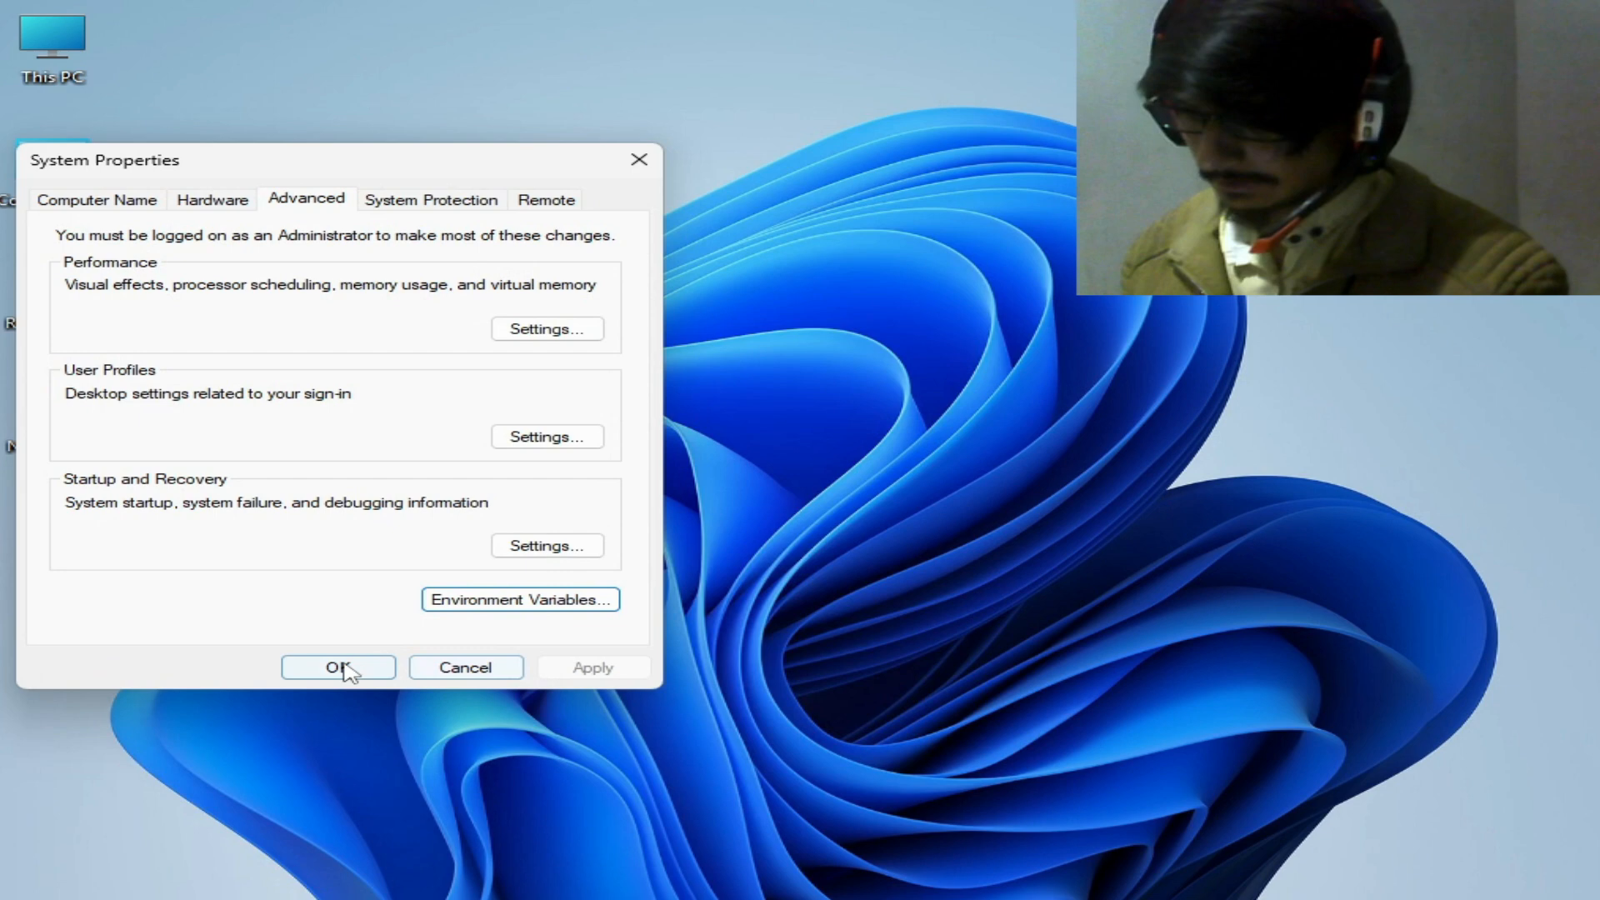
# - Close System Properties with OK and launch Command Prompt from search results
pyautogui.click(337, 666)
pyautogui.write('cmd')
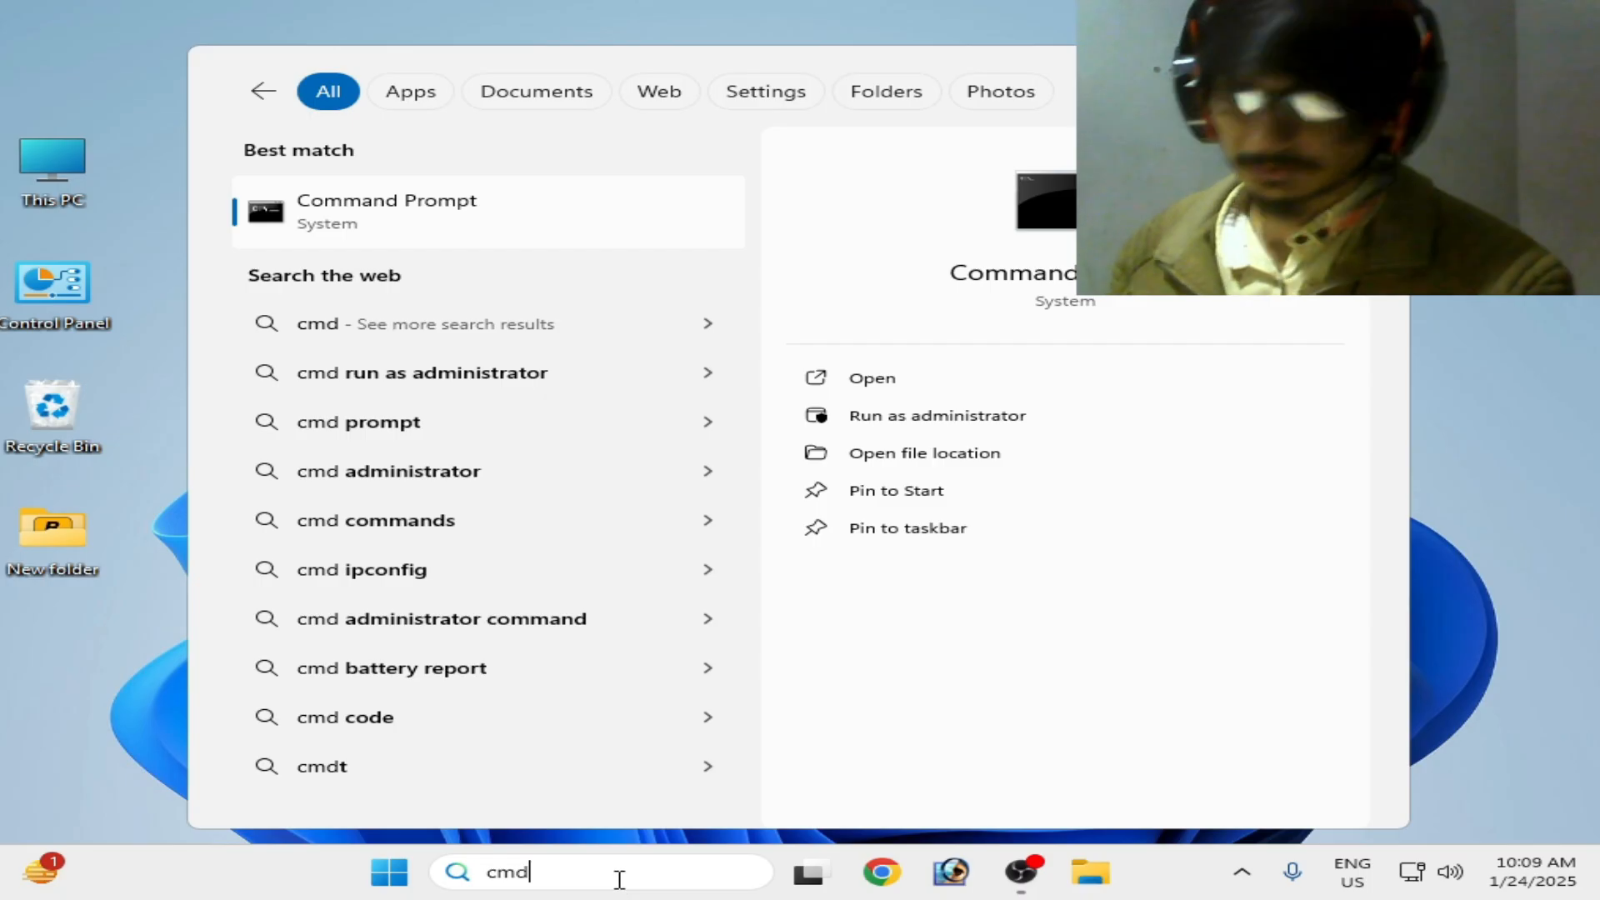
pyautogui.moveTo(915, 415)
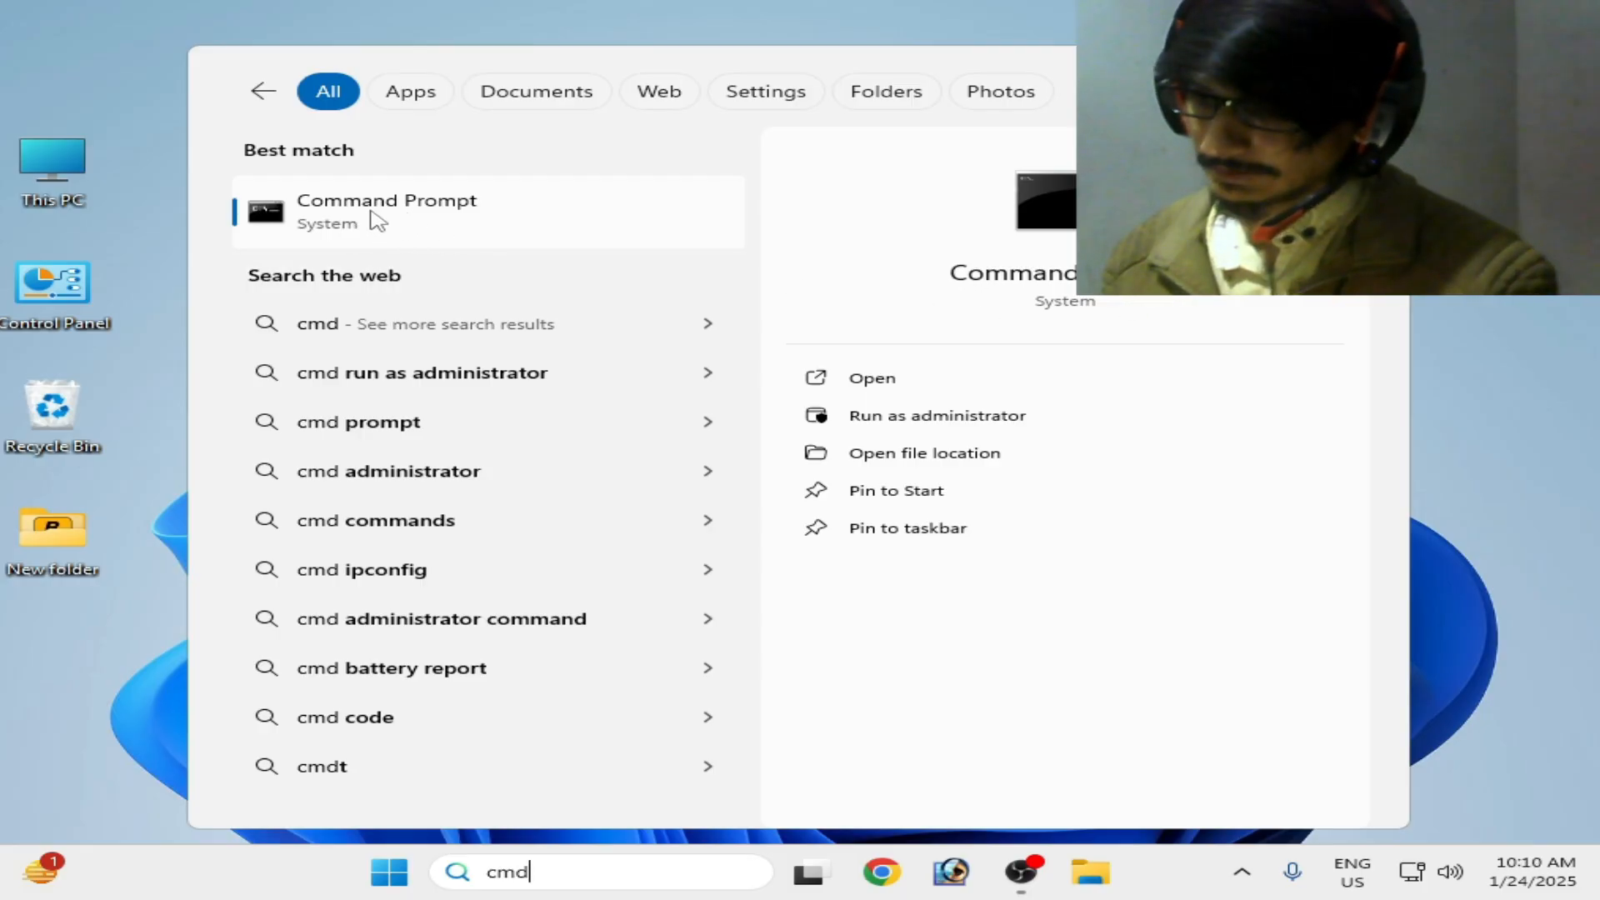
pyautogui.click(387, 210)
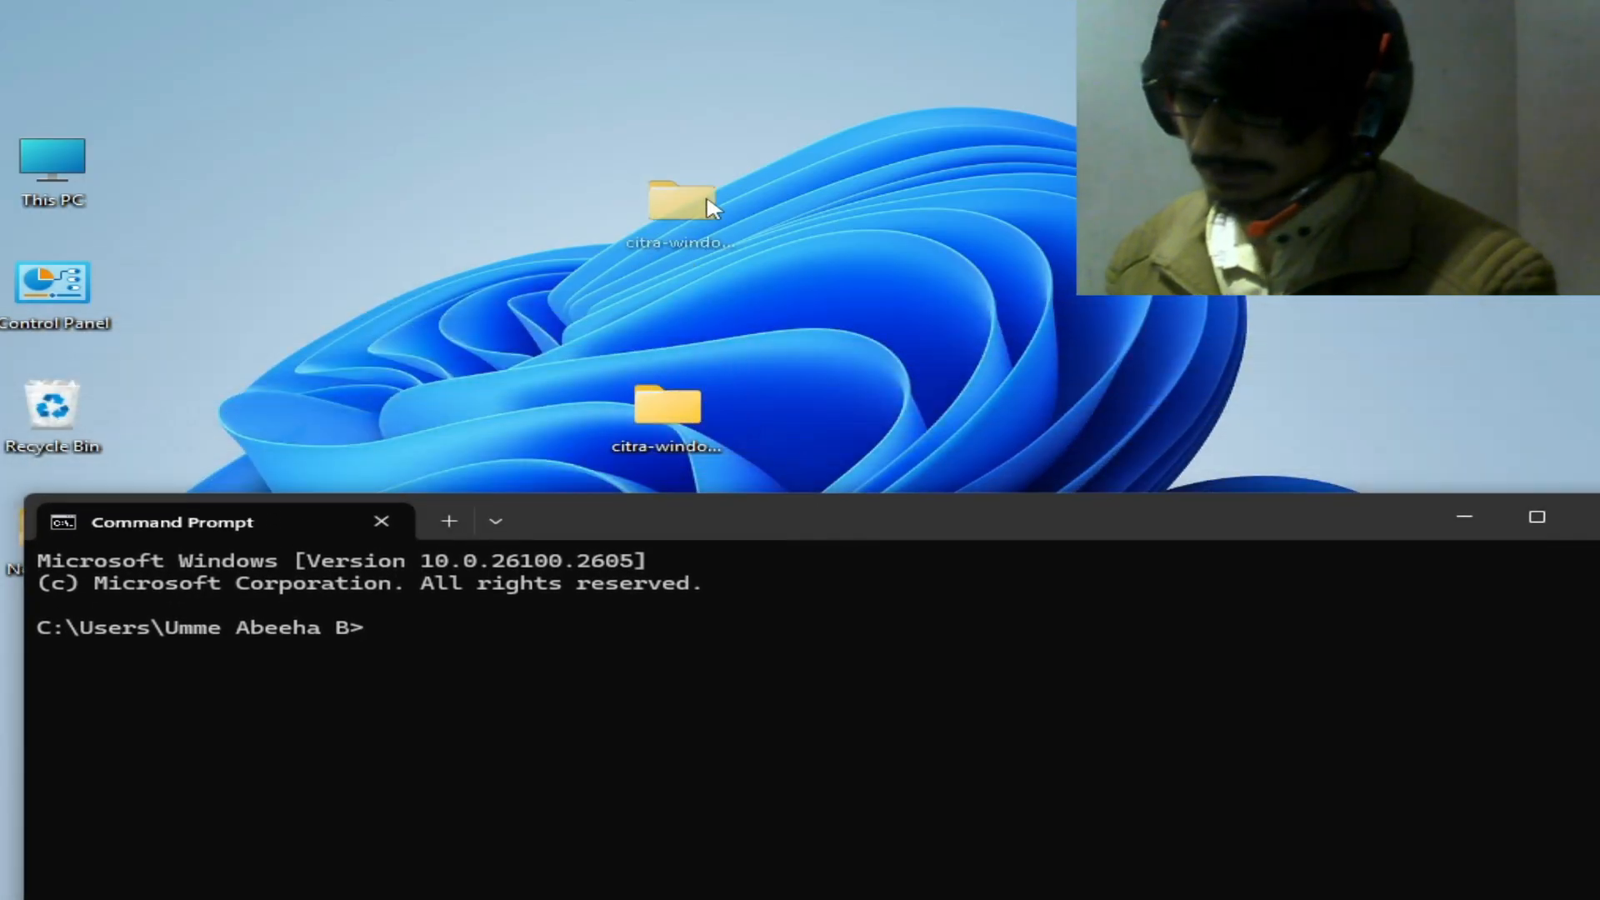
# - Browse into citra-windows-msvc-20240303-0ff3440\nightly and select the citra-qt application
pyautogui.doubleClick(680, 198)
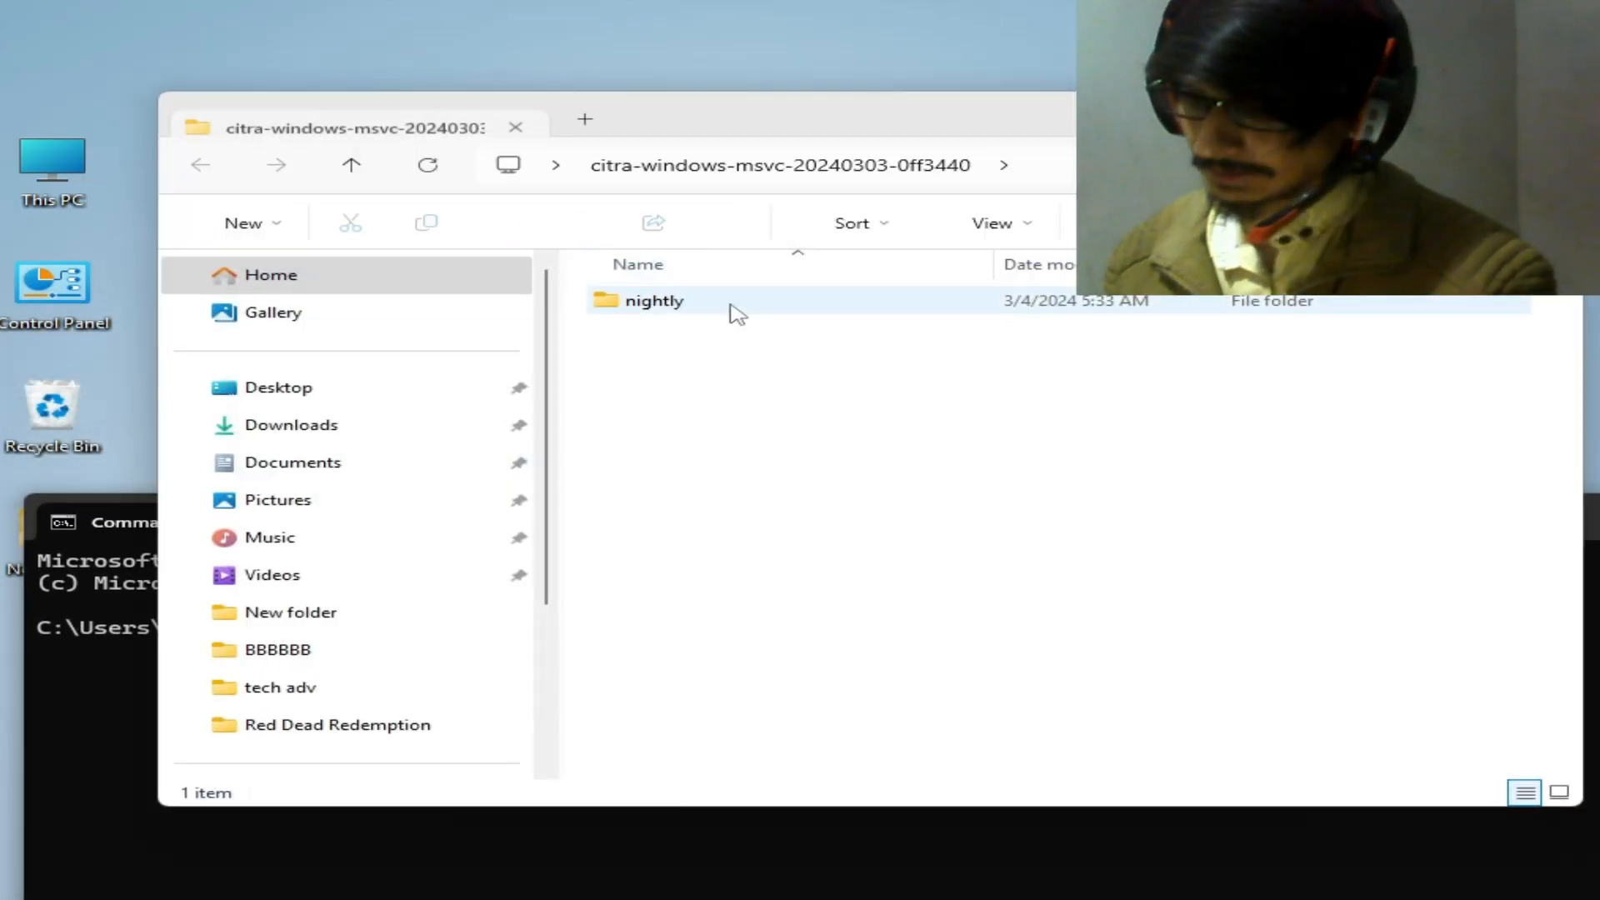
pyautogui.doubleClick(654, 300)
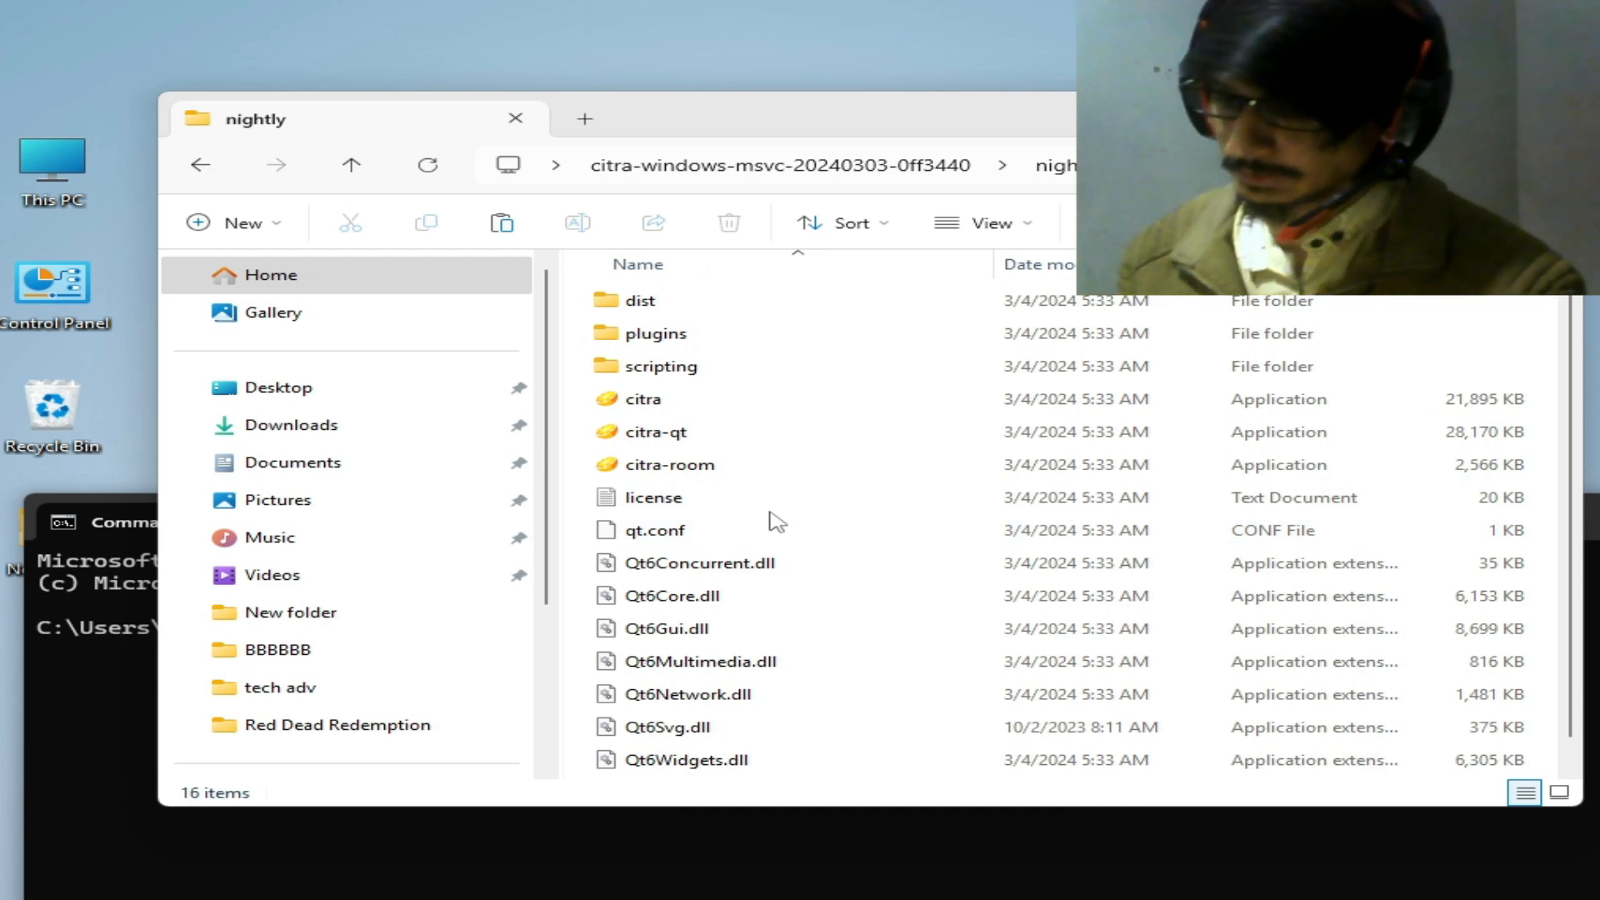
pyautogui.click(699, 563)
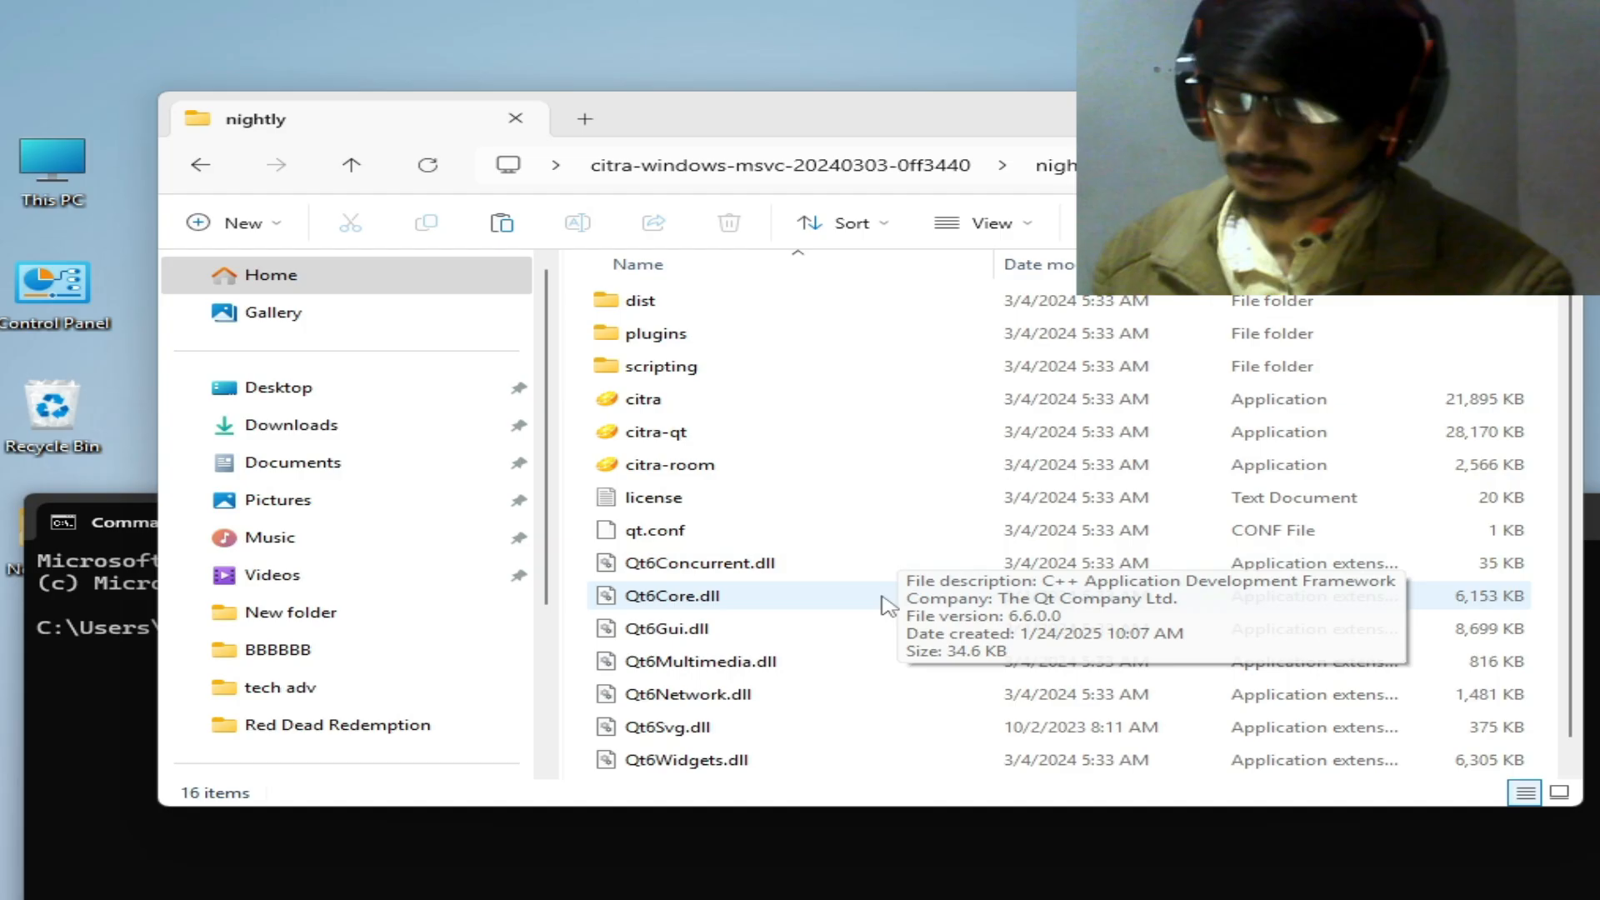
pyautogui.click(645, 398)
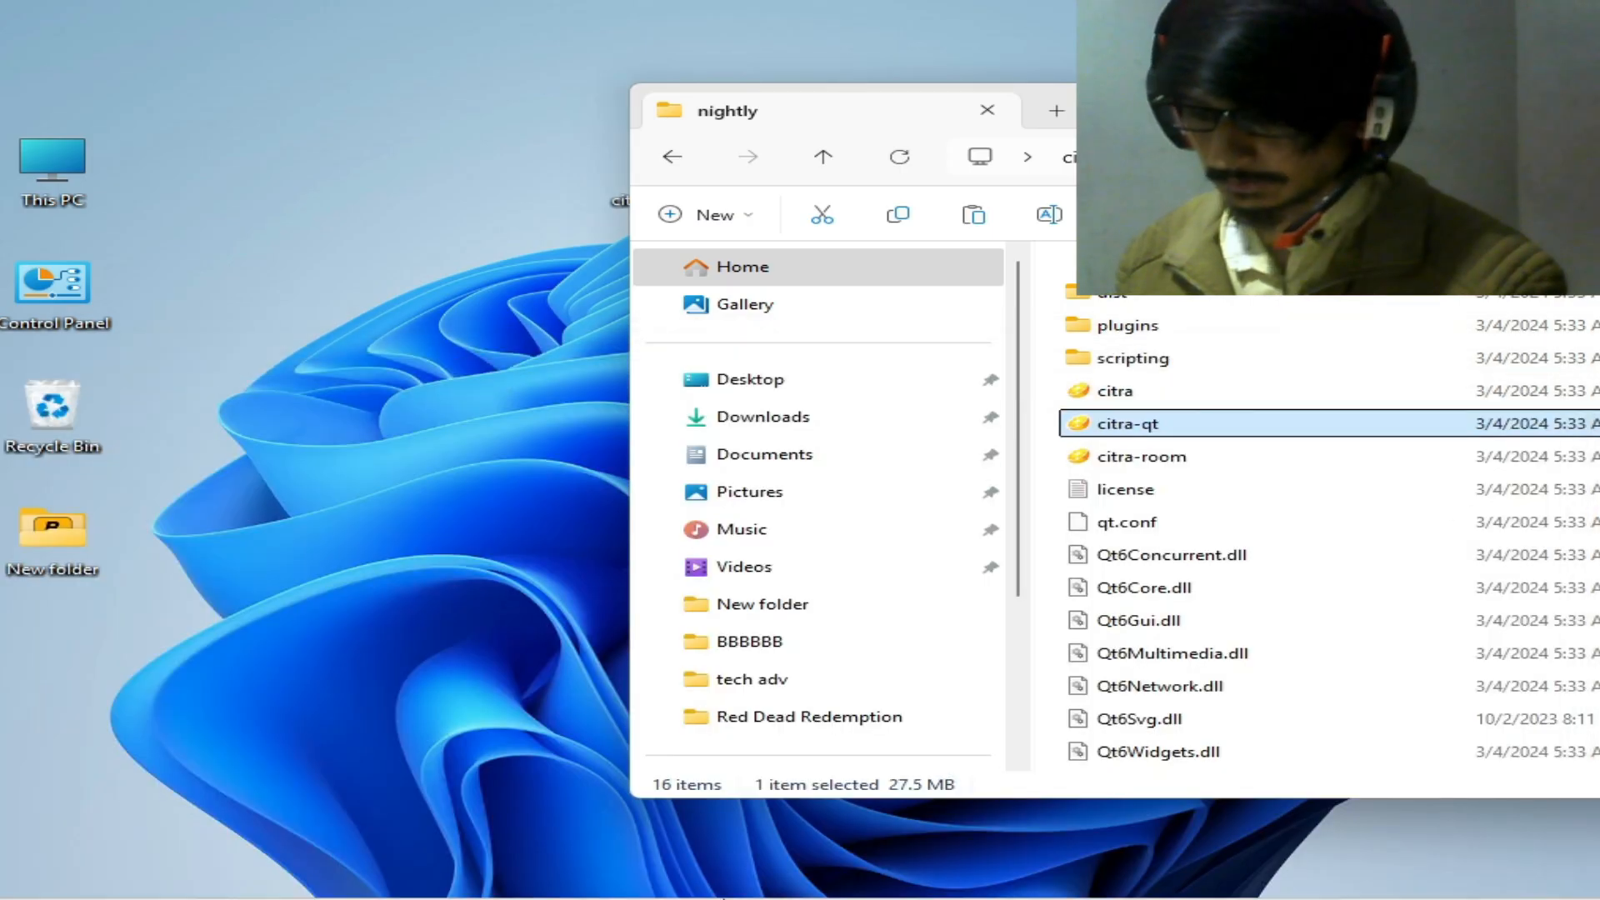
# - Open Command Prompt via 'cmd' search and paste the quoted citra-qt.exe path
pyautogui.write('cmd')
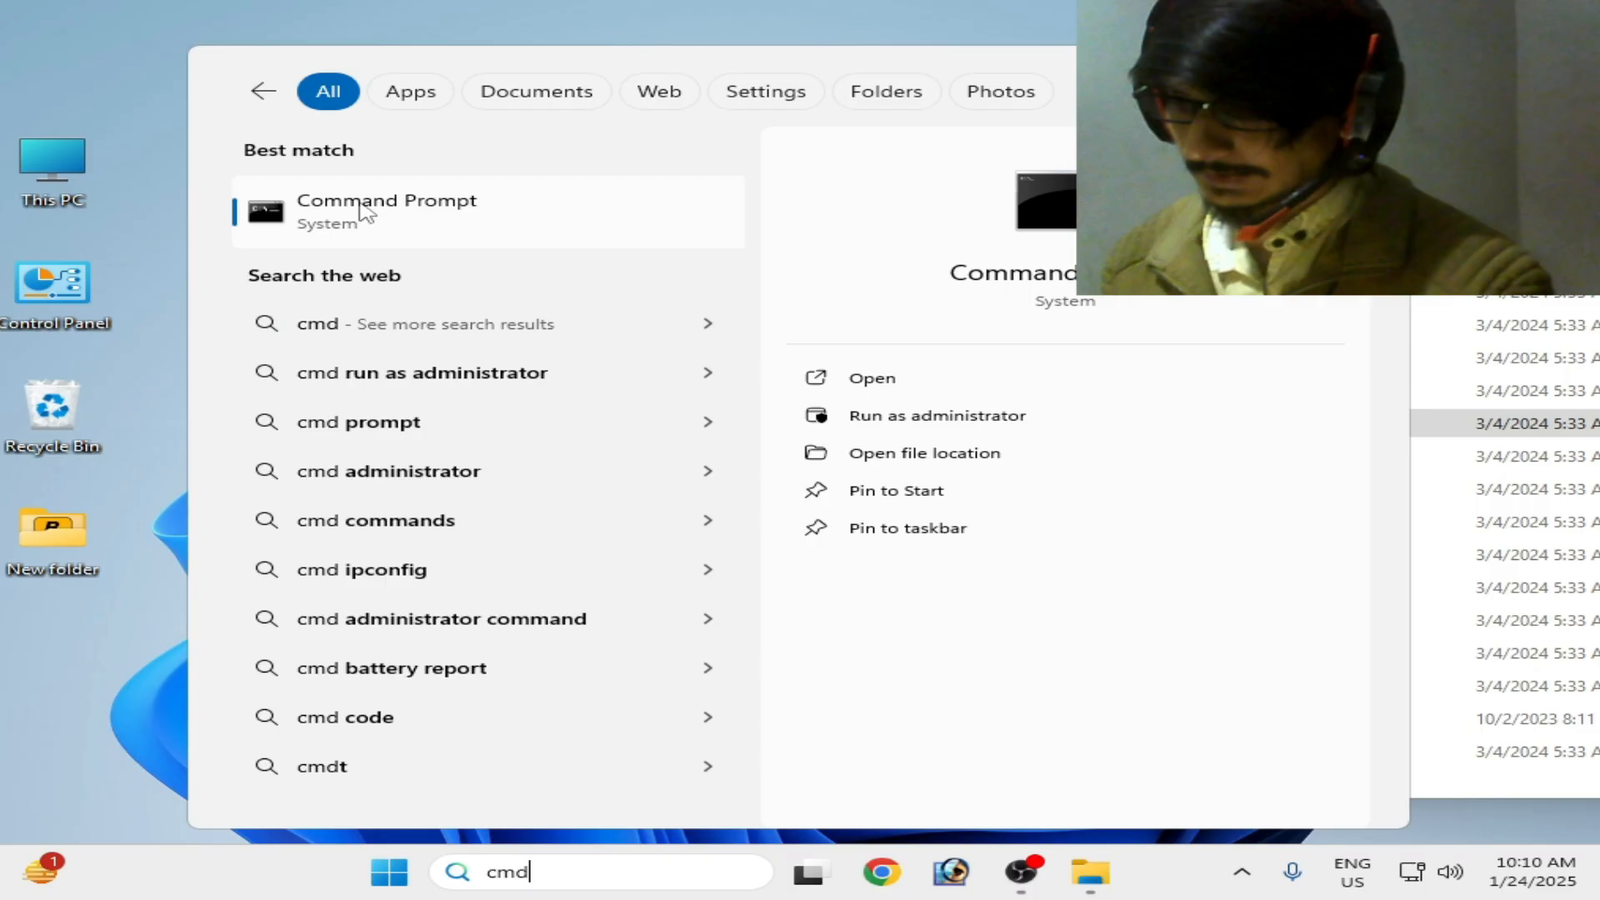
pyautogui.click(936, 415)
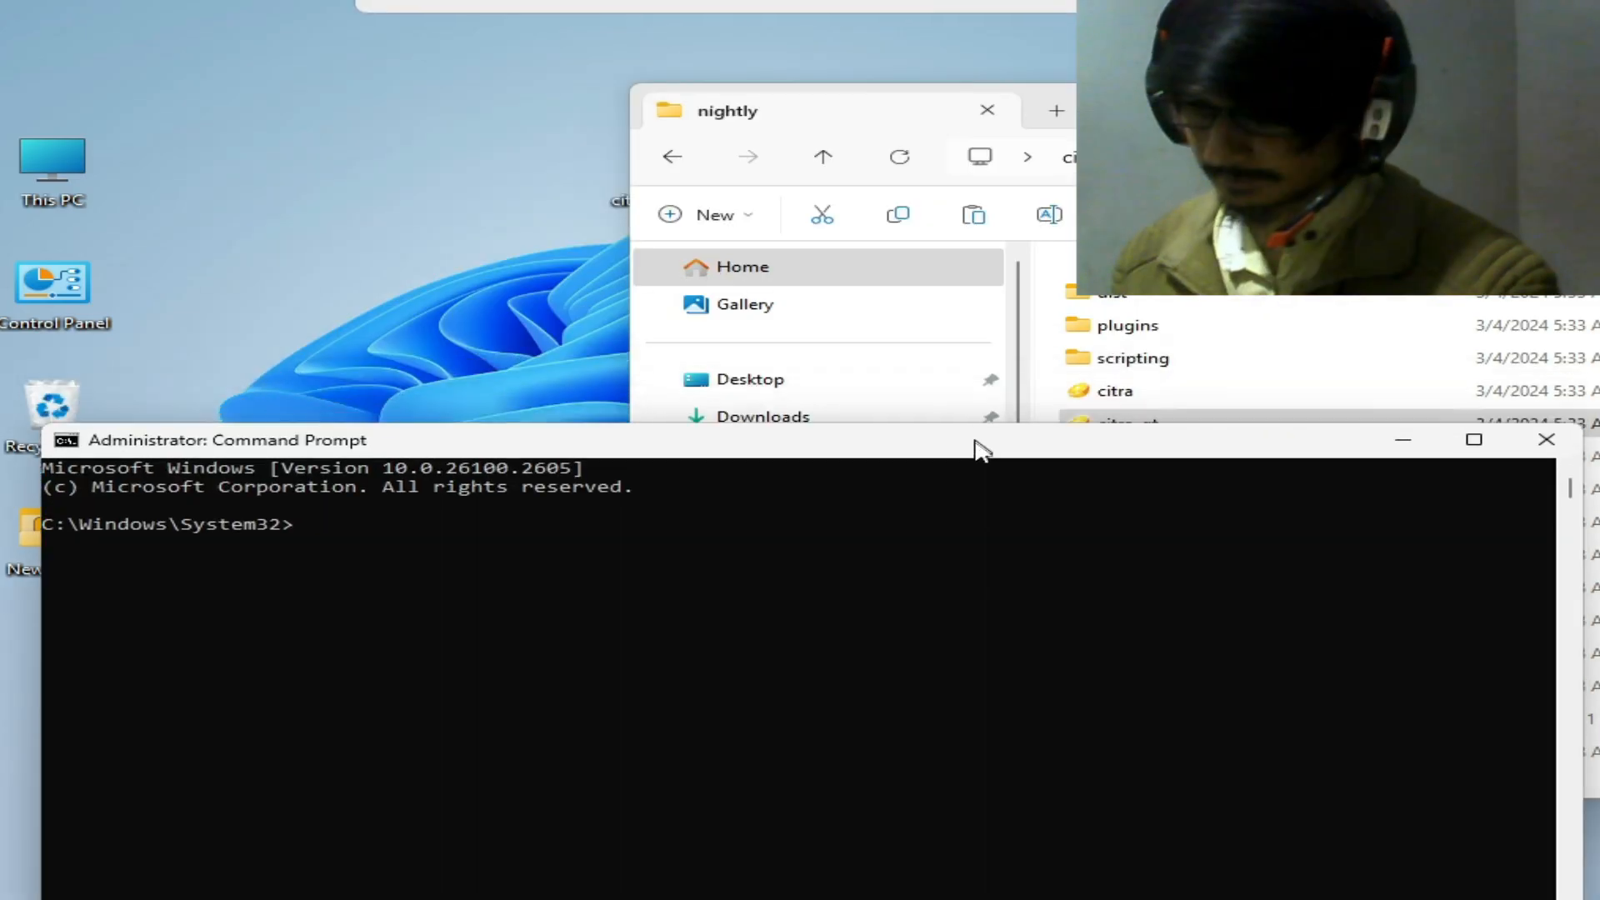
pyautogui.click(1126, 424)
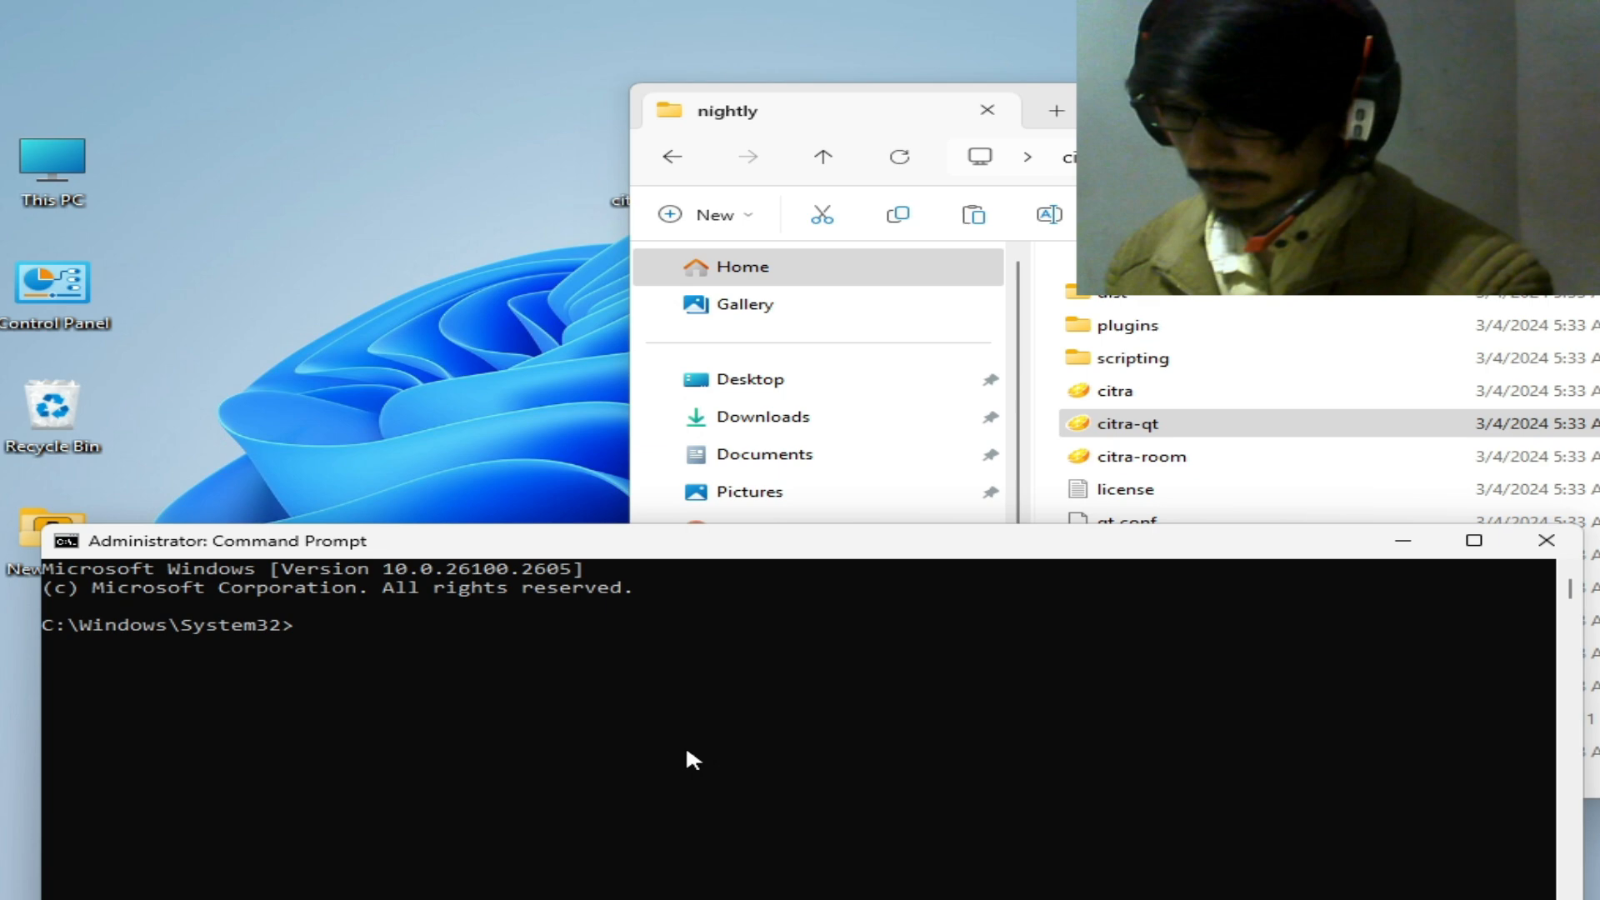
pyautogui.moveTo(841, 736)
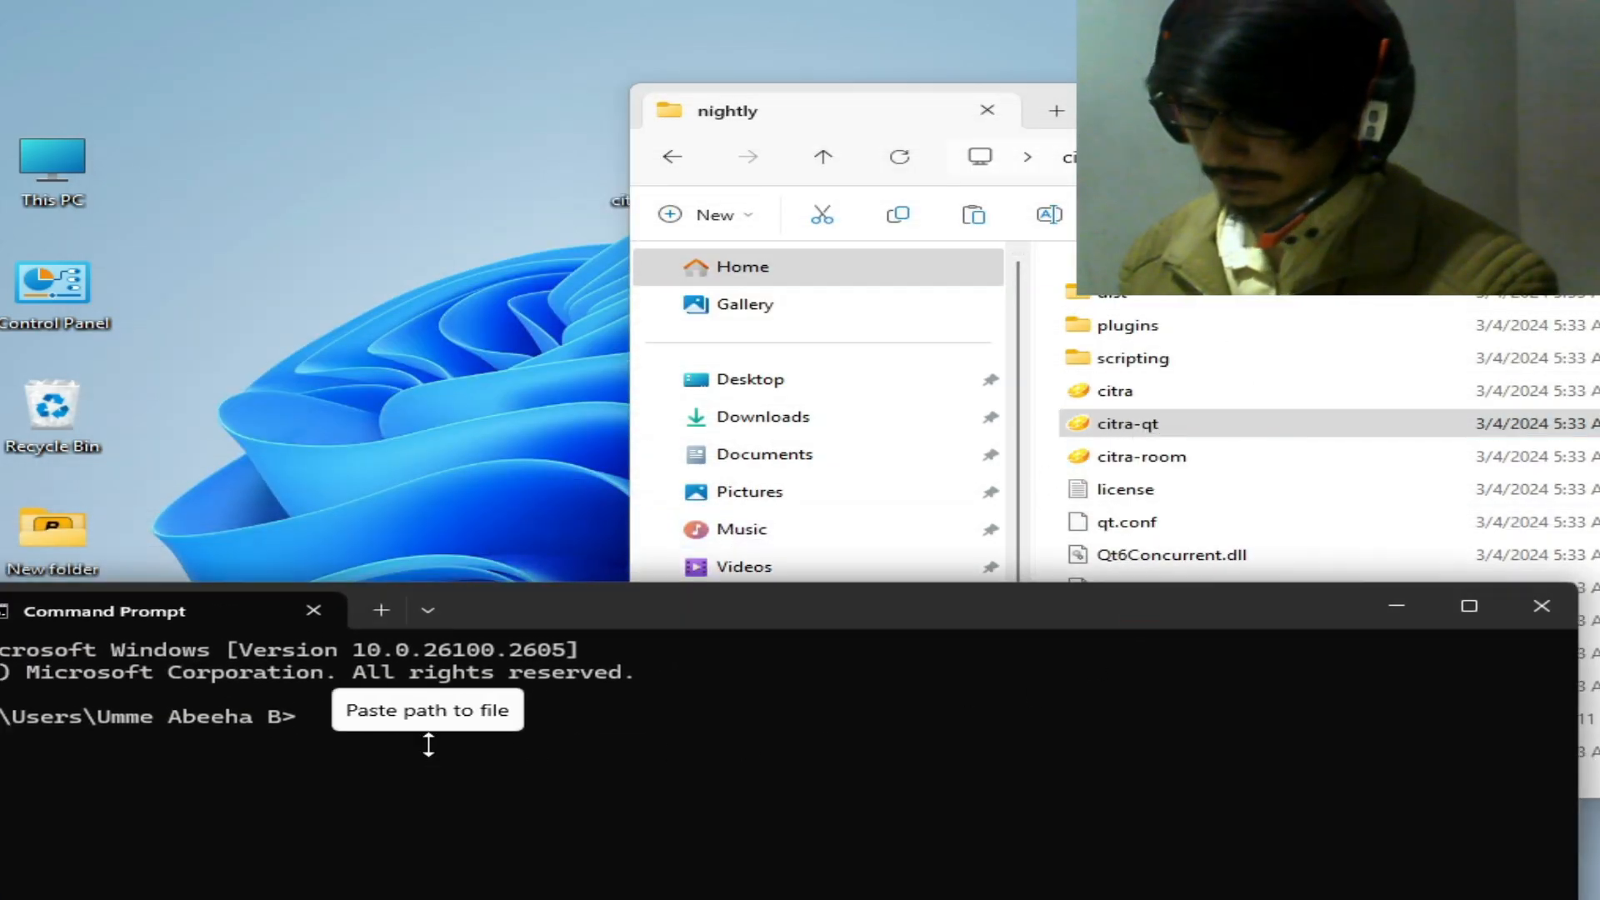
pyautogui.write('"C:\\Users\\Umme Abeeha B\\OneDrive\\Desktop\\citra-windows-msvc-20240303-0ff3440\\nightly\\citra-qt.exe"')
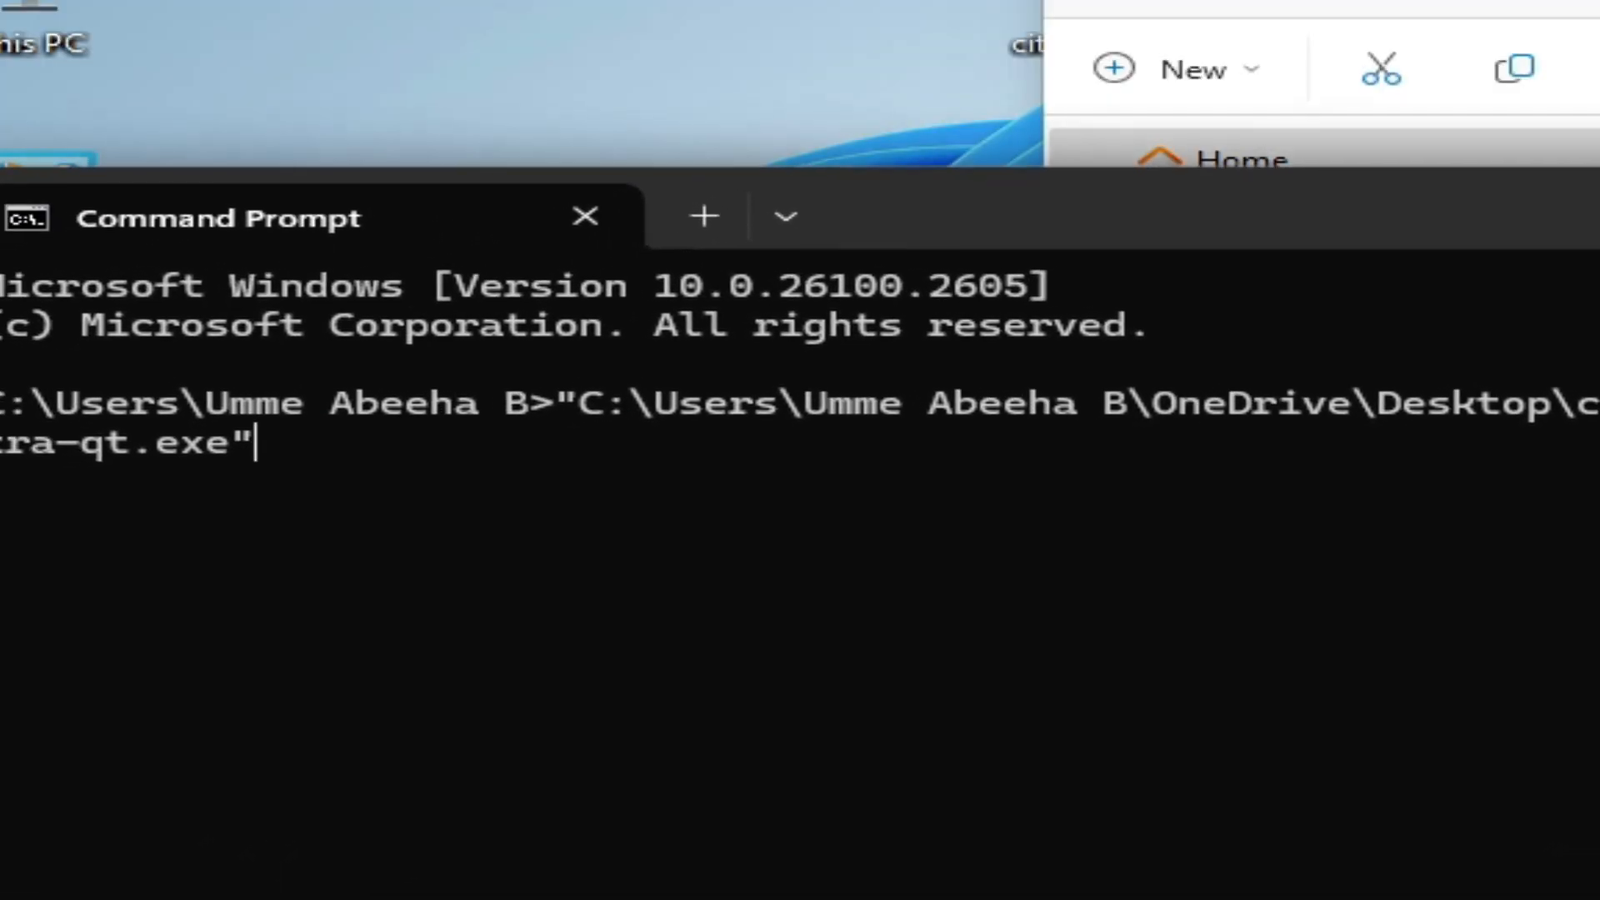
# - Append --rendering-driver opengl3 to the citra-qt path, retrying with a separating space
pyautogui.write('--rendering-driver opengl3')
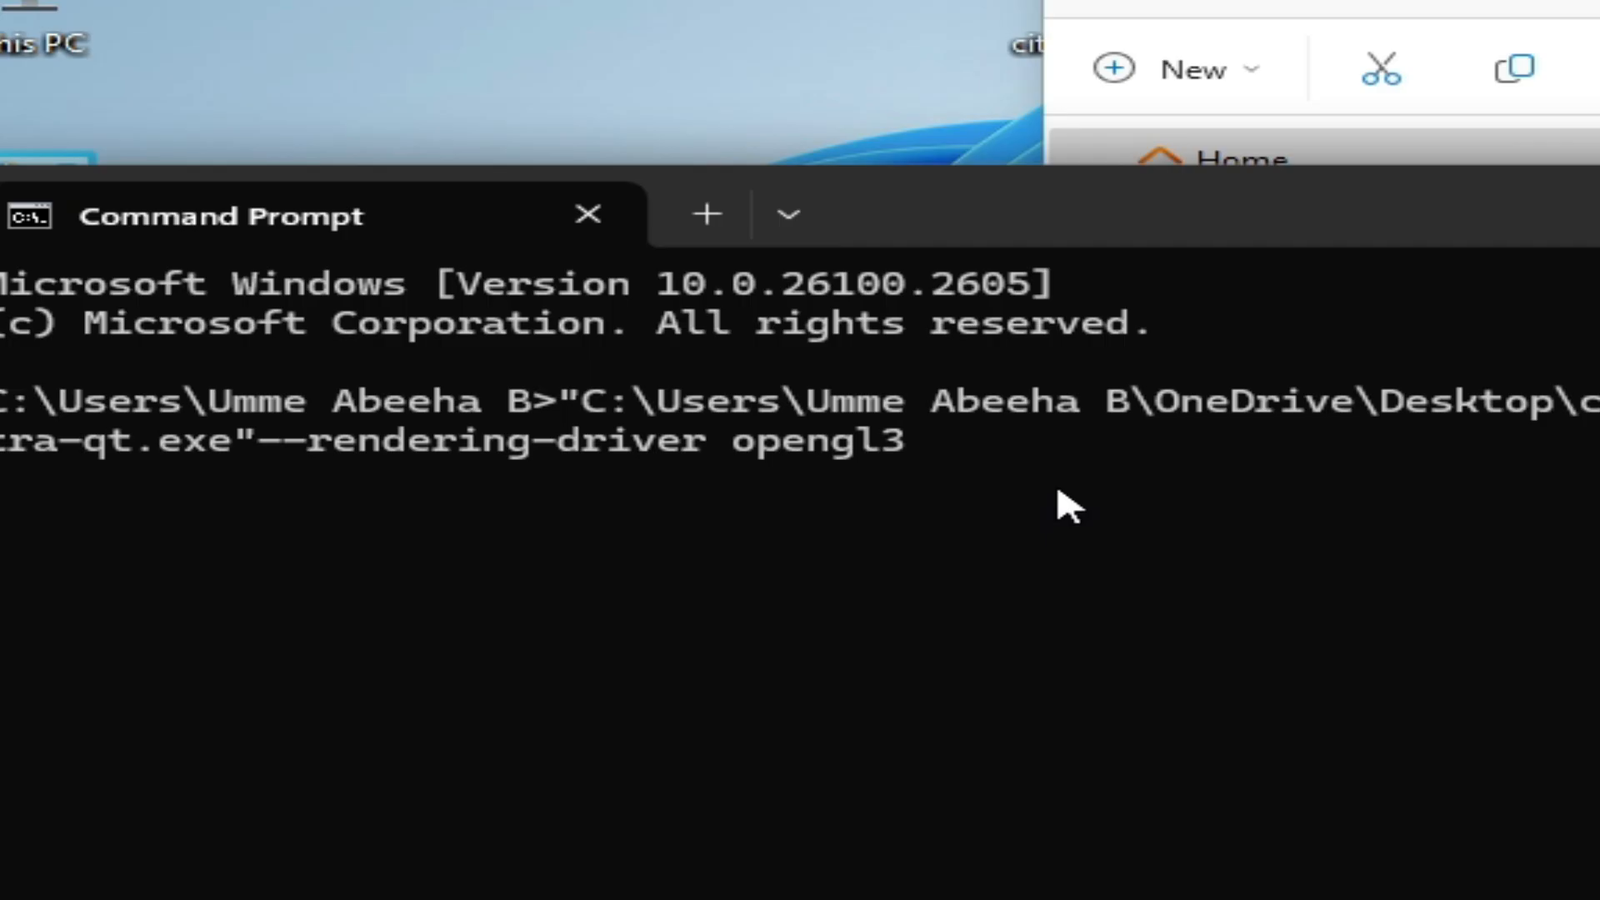
pyautogui.moveTo(770, 572)
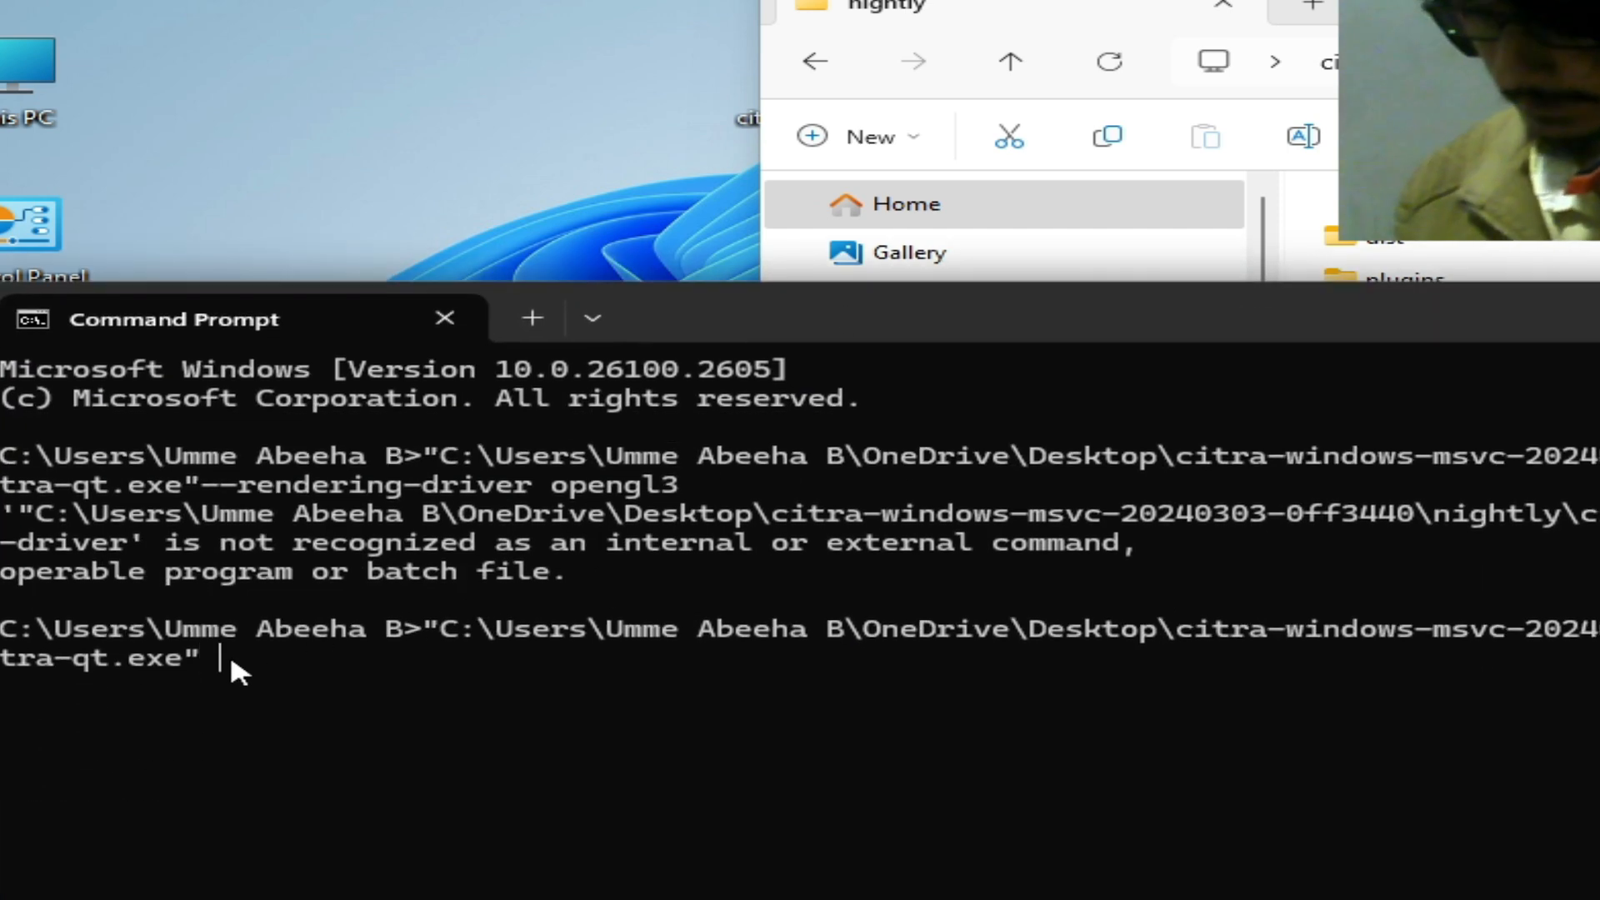
pyautogui.write('--rendering-driver opengl3')
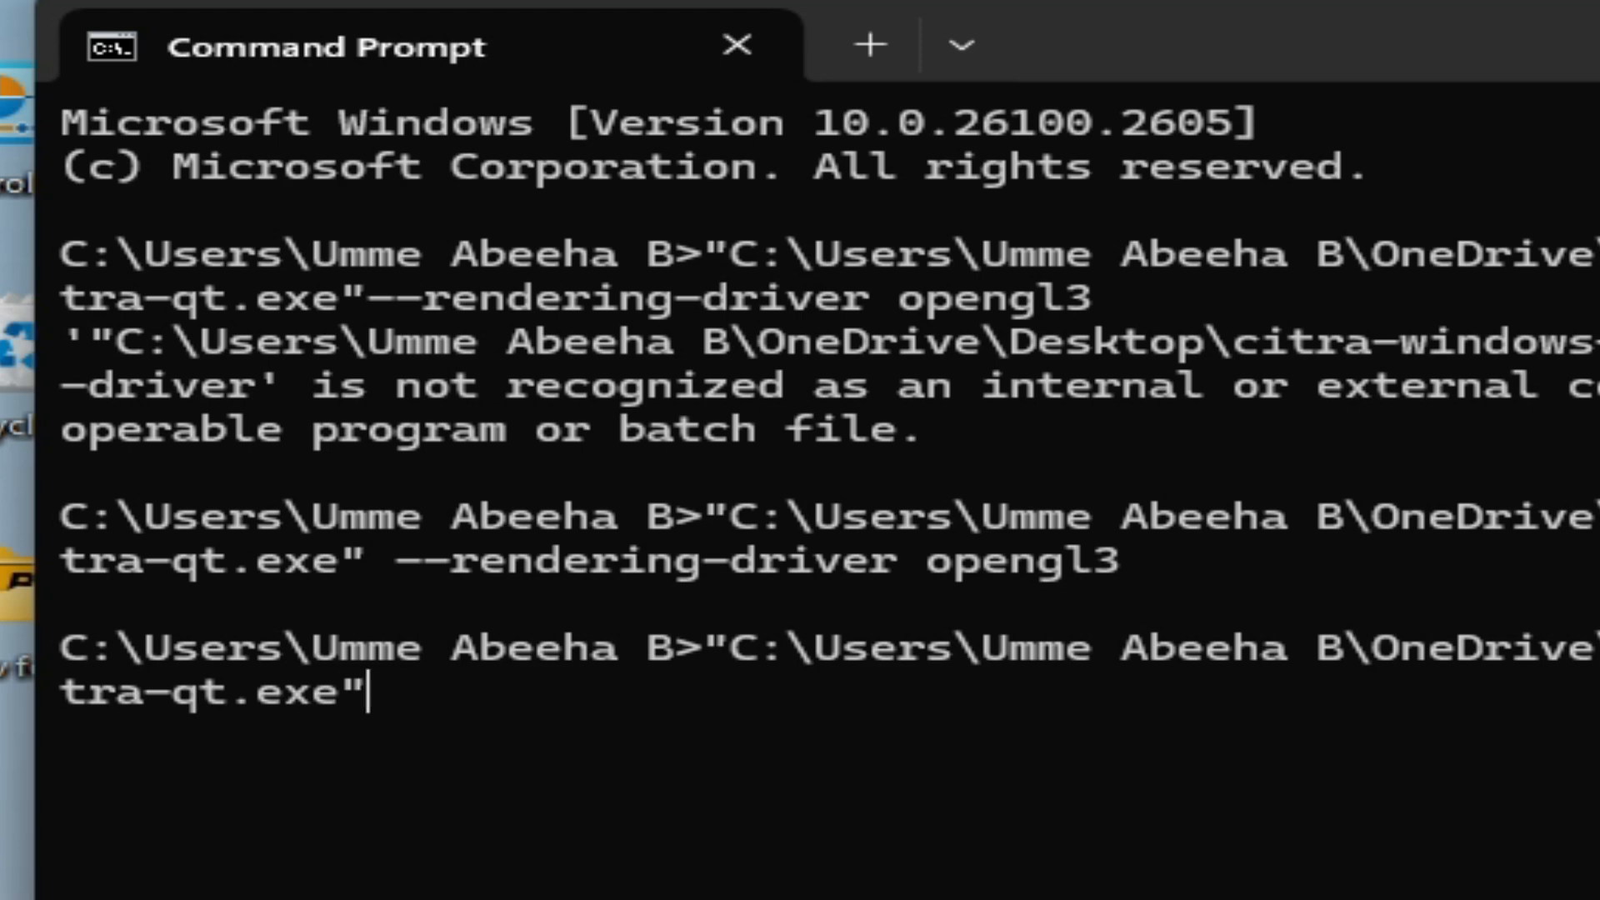
pyautogui.write('" "')
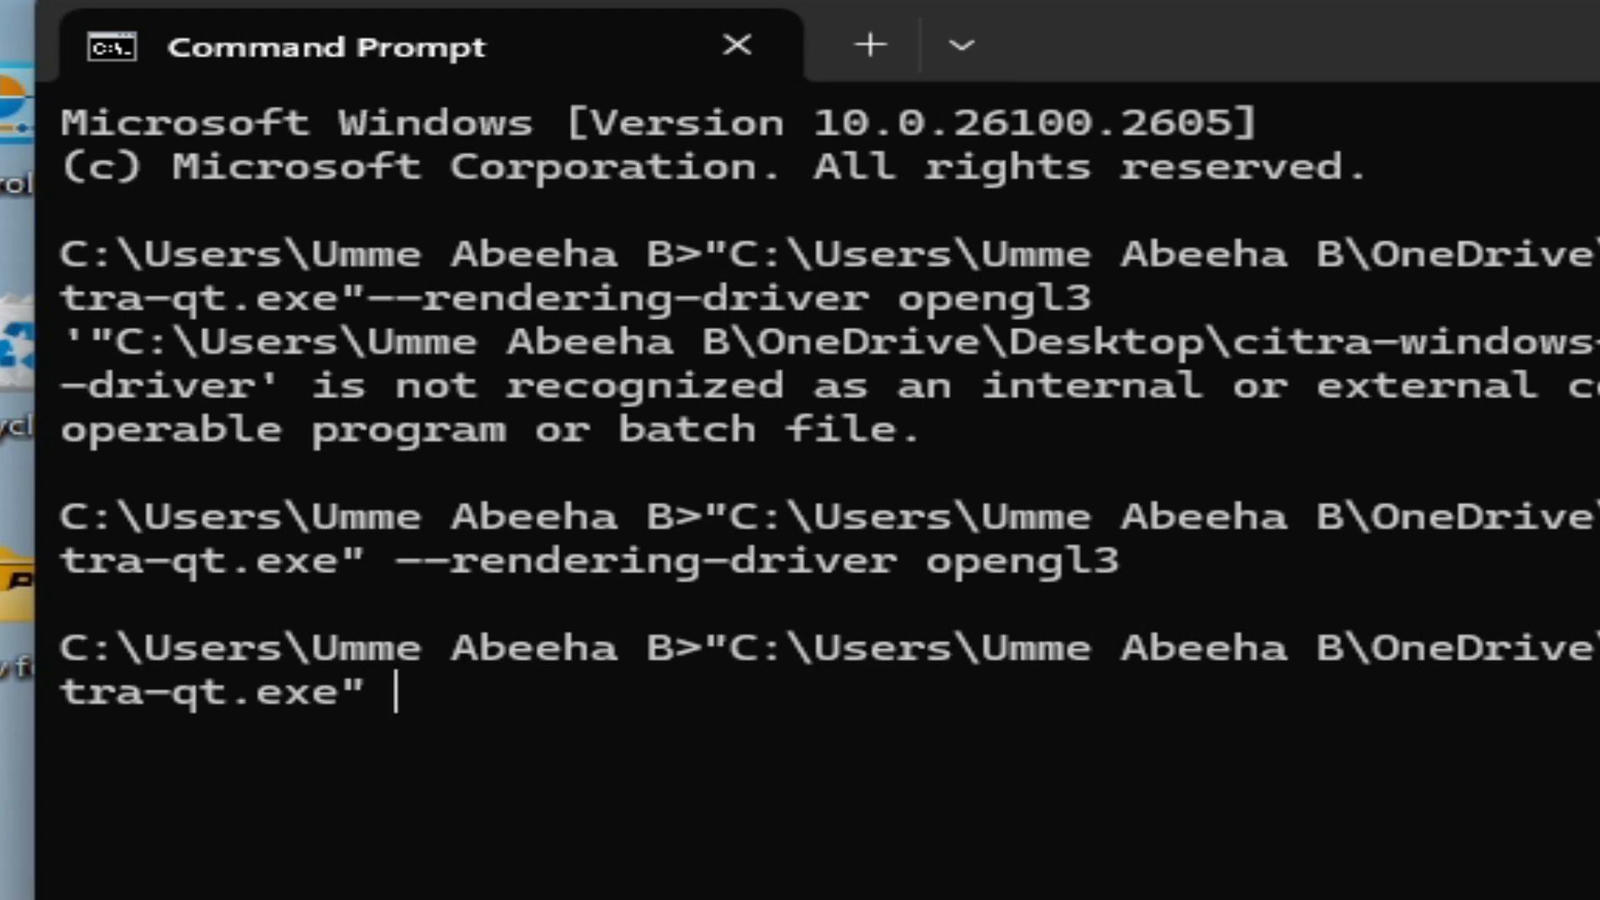
pyautogui.write('--rendering-driver opengl3')
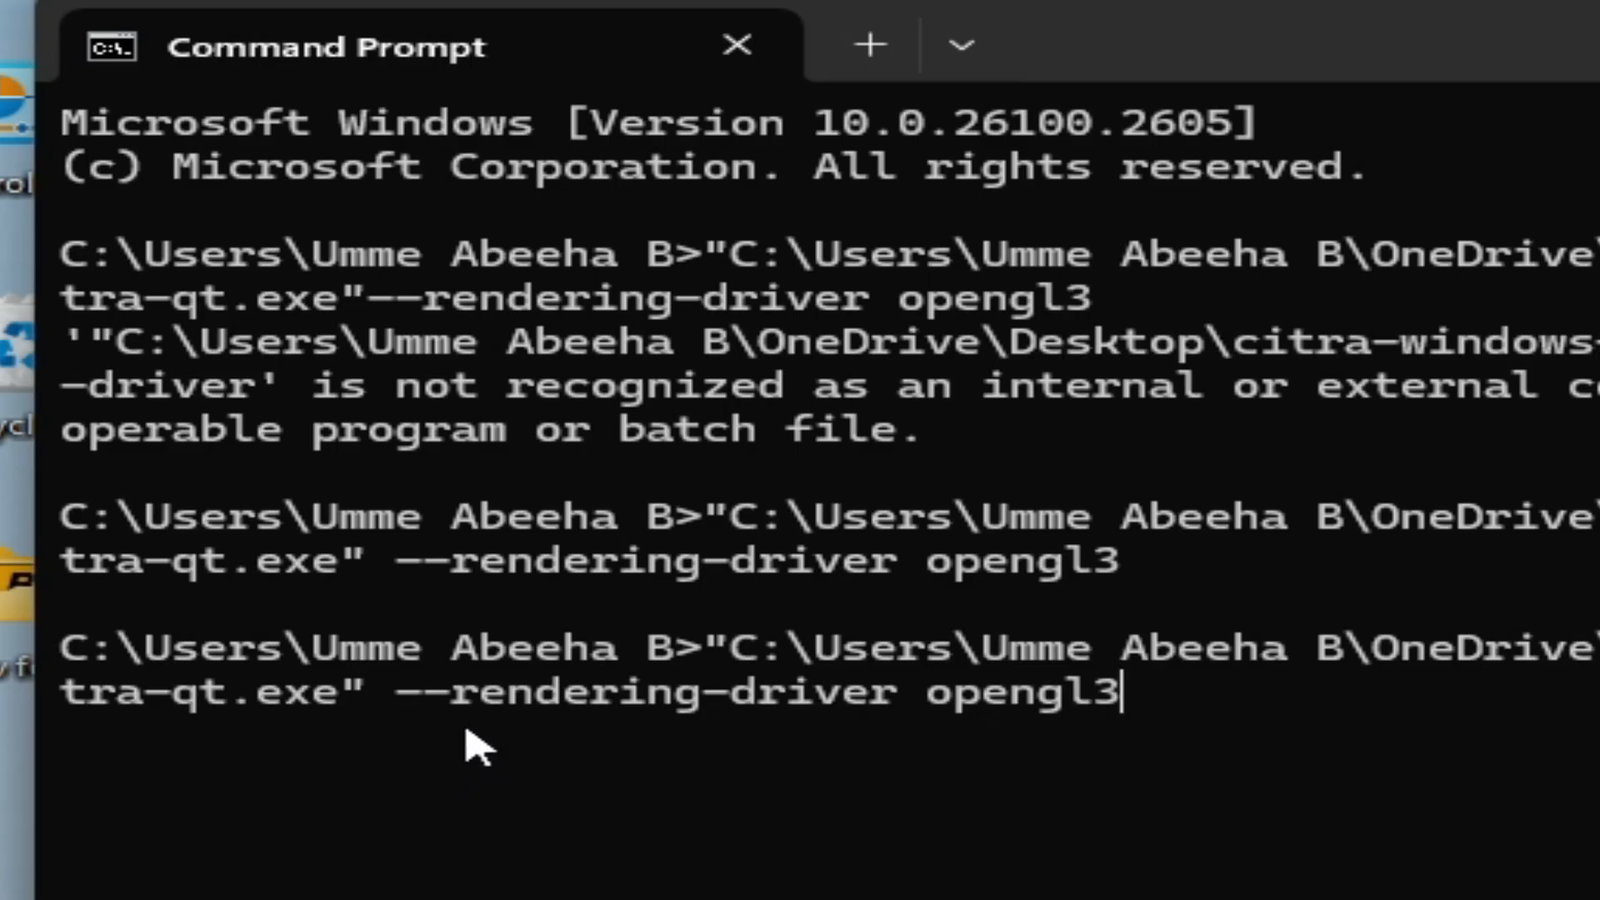
pyautogui.moveTo(1210, 857)
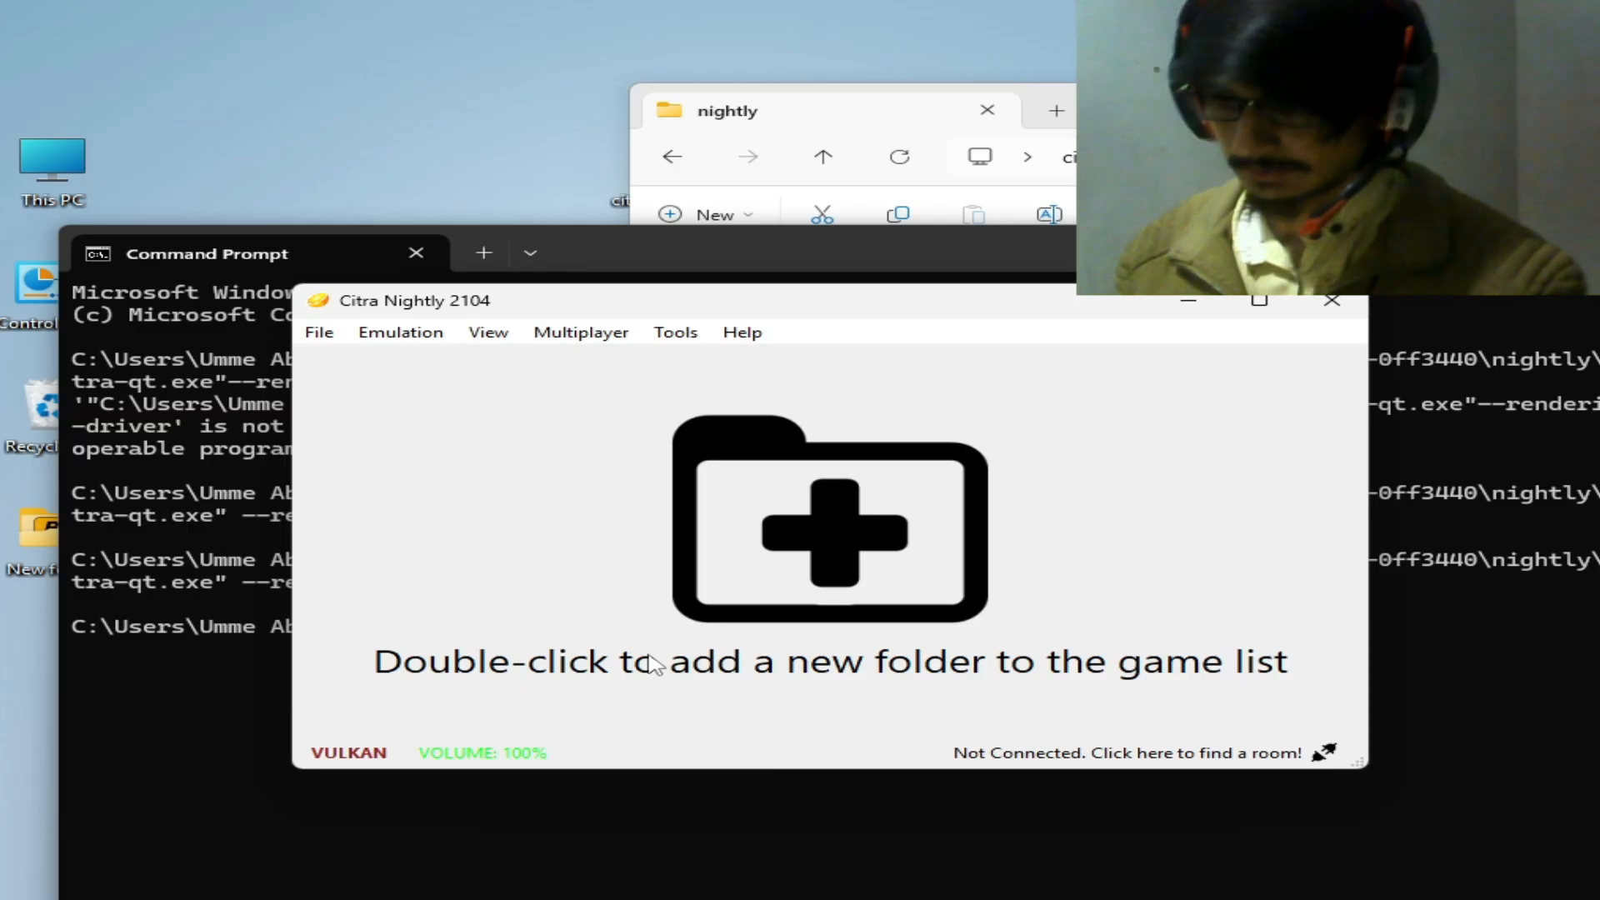
pyautogui.moveTo(742, 332)
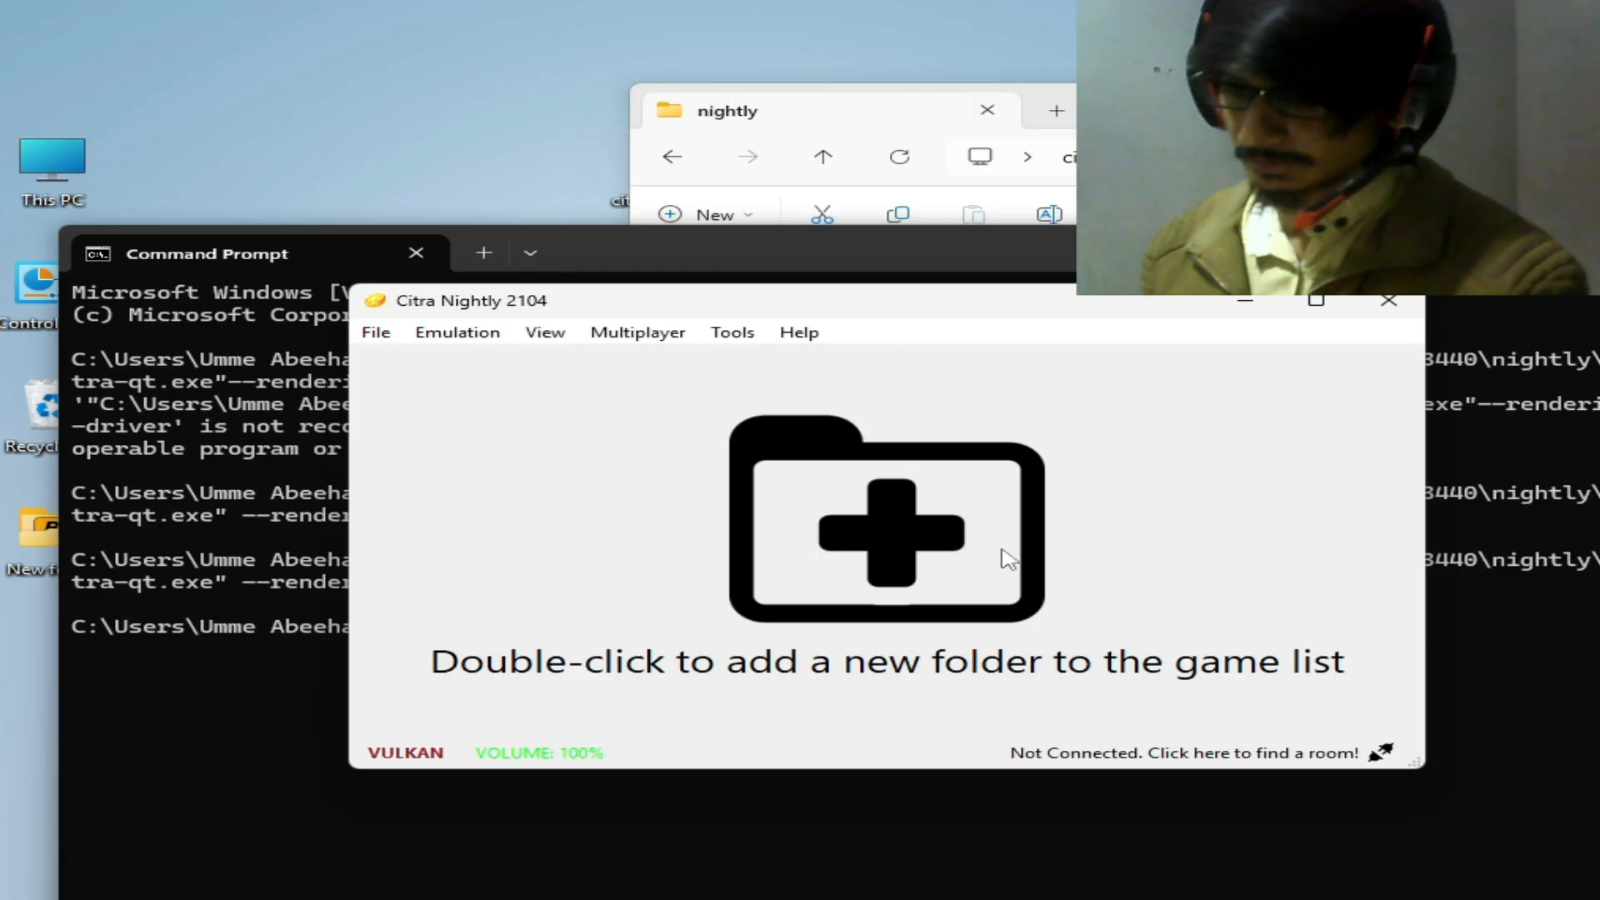
pyautogui.moveTo(898, 495)
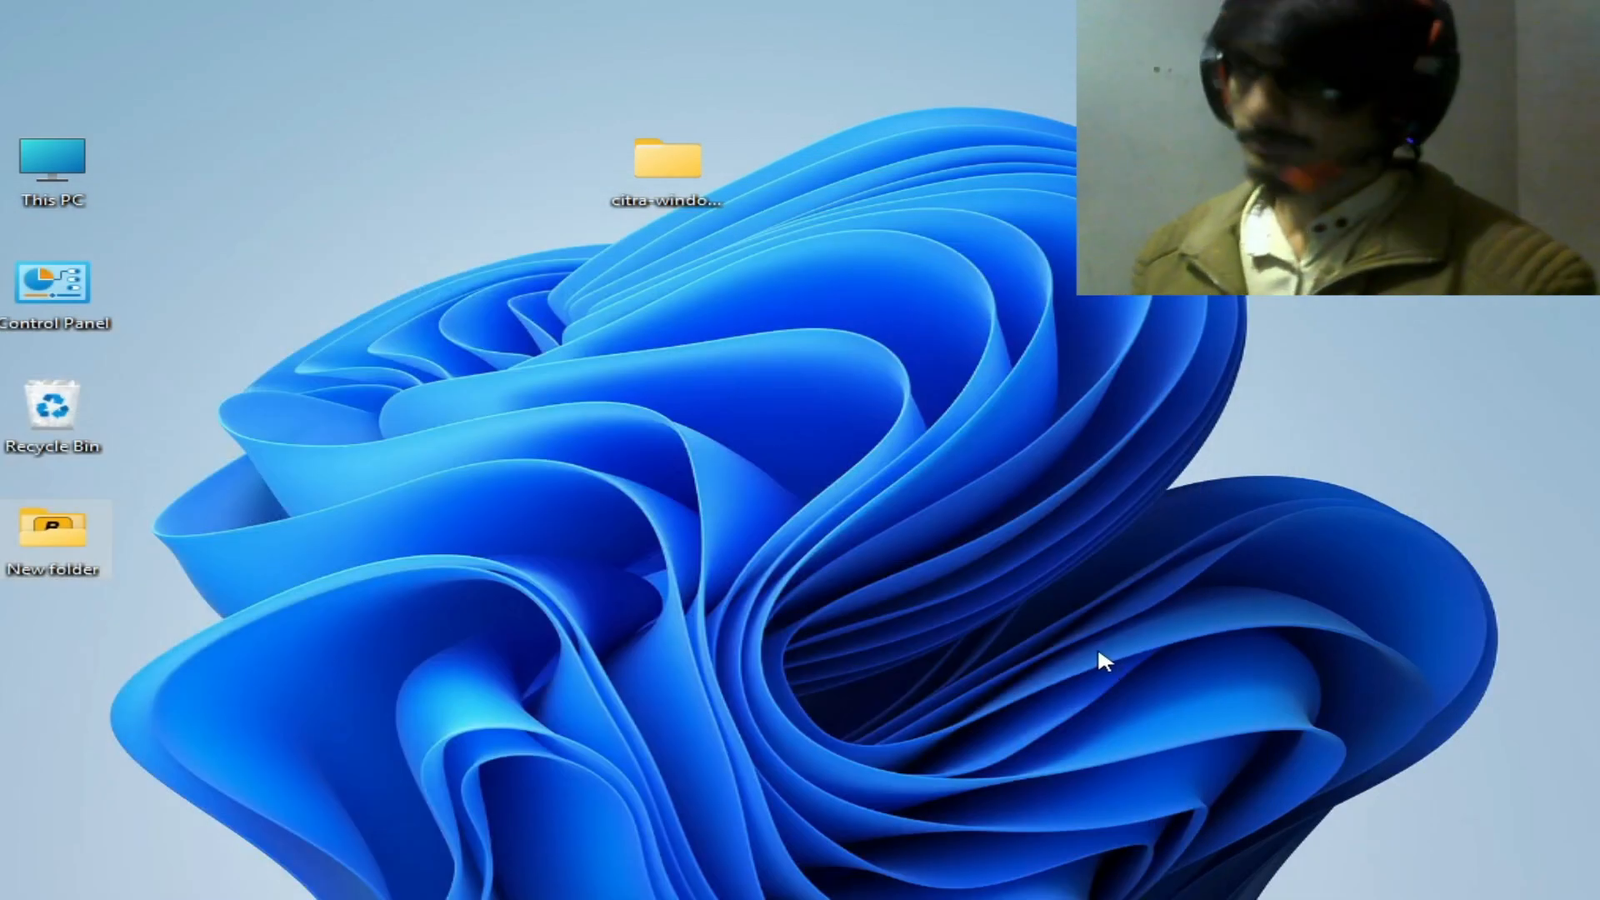
pyautogui.moveTo(1143, 628)
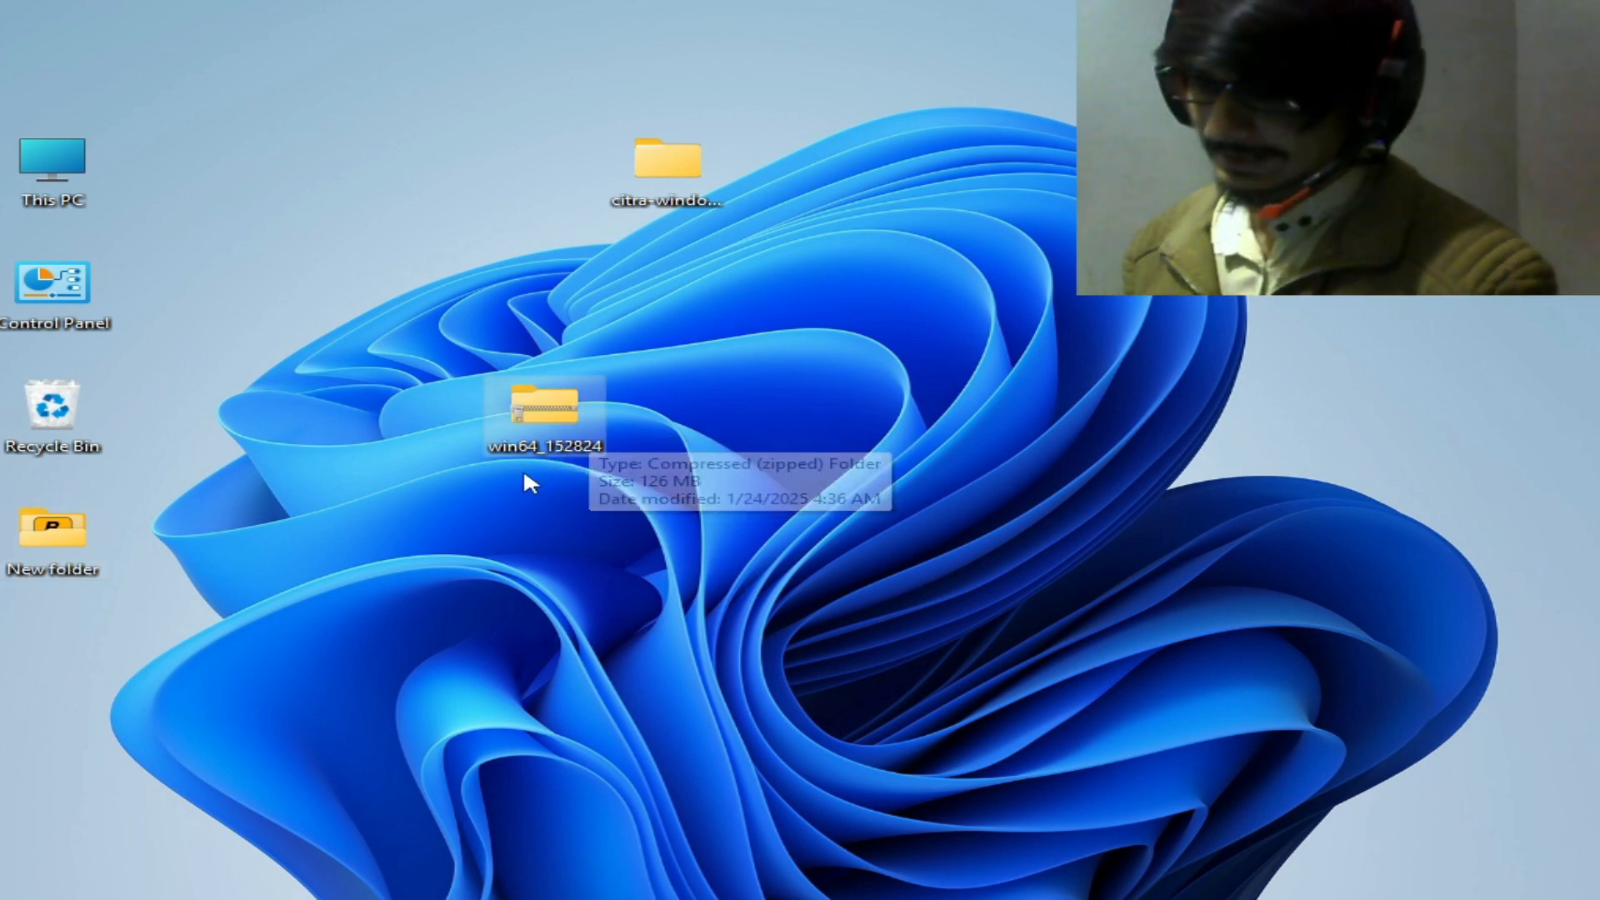
# - Extract win64_152824.zip, browse its Graphics folder, and search for Device Manager
pyautogui.rightClick(546, 416)
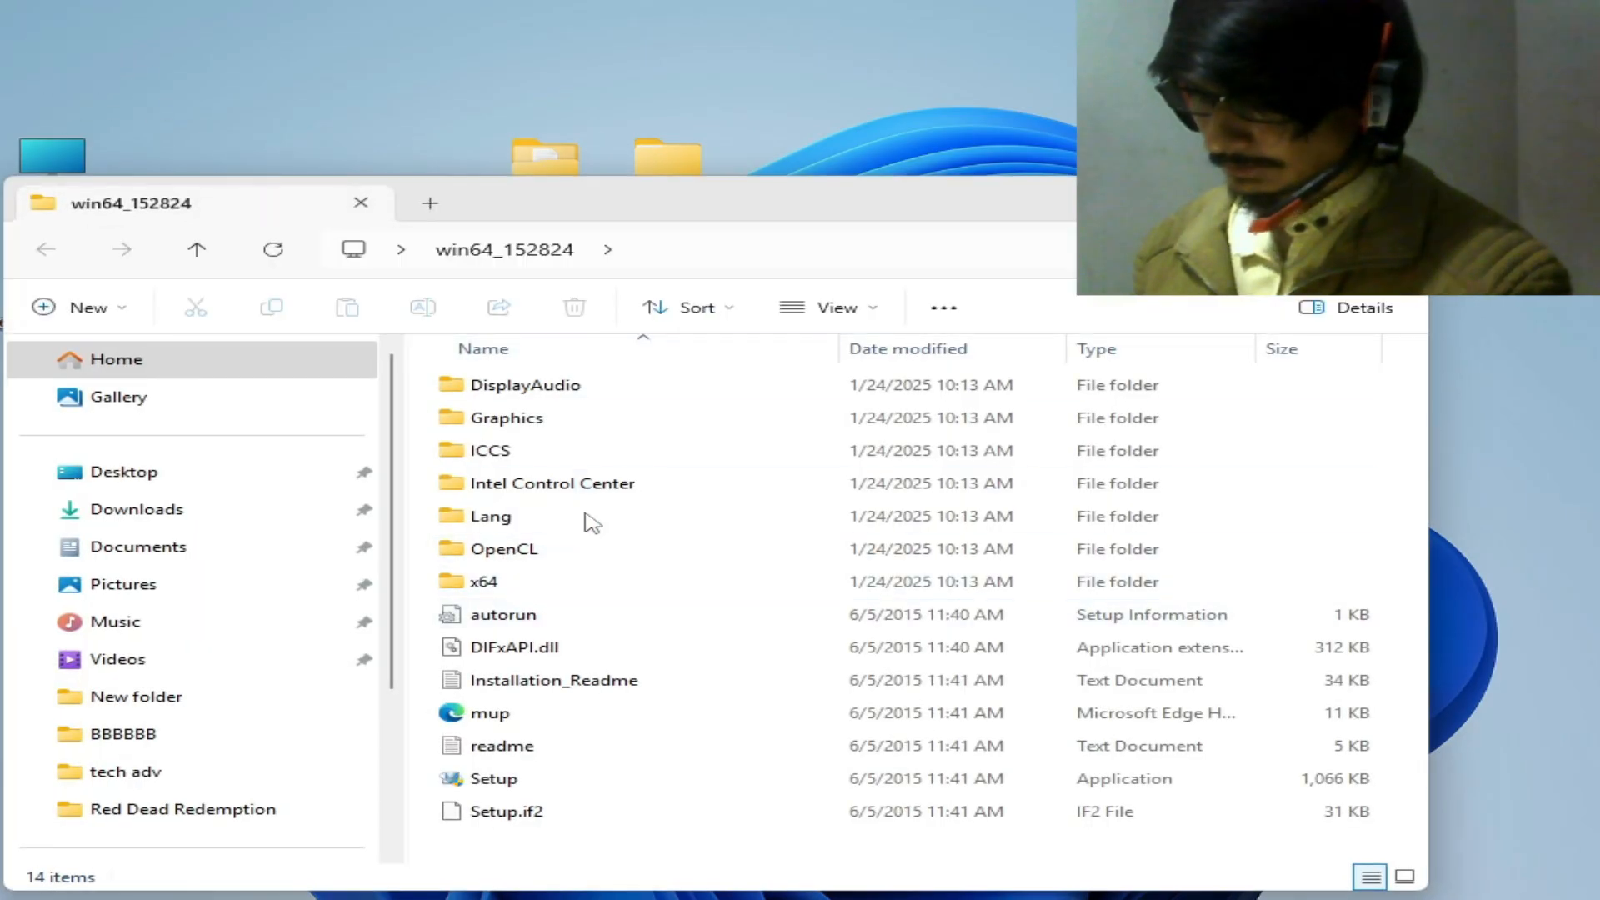
pyautogui.doubleClick(506, 417)
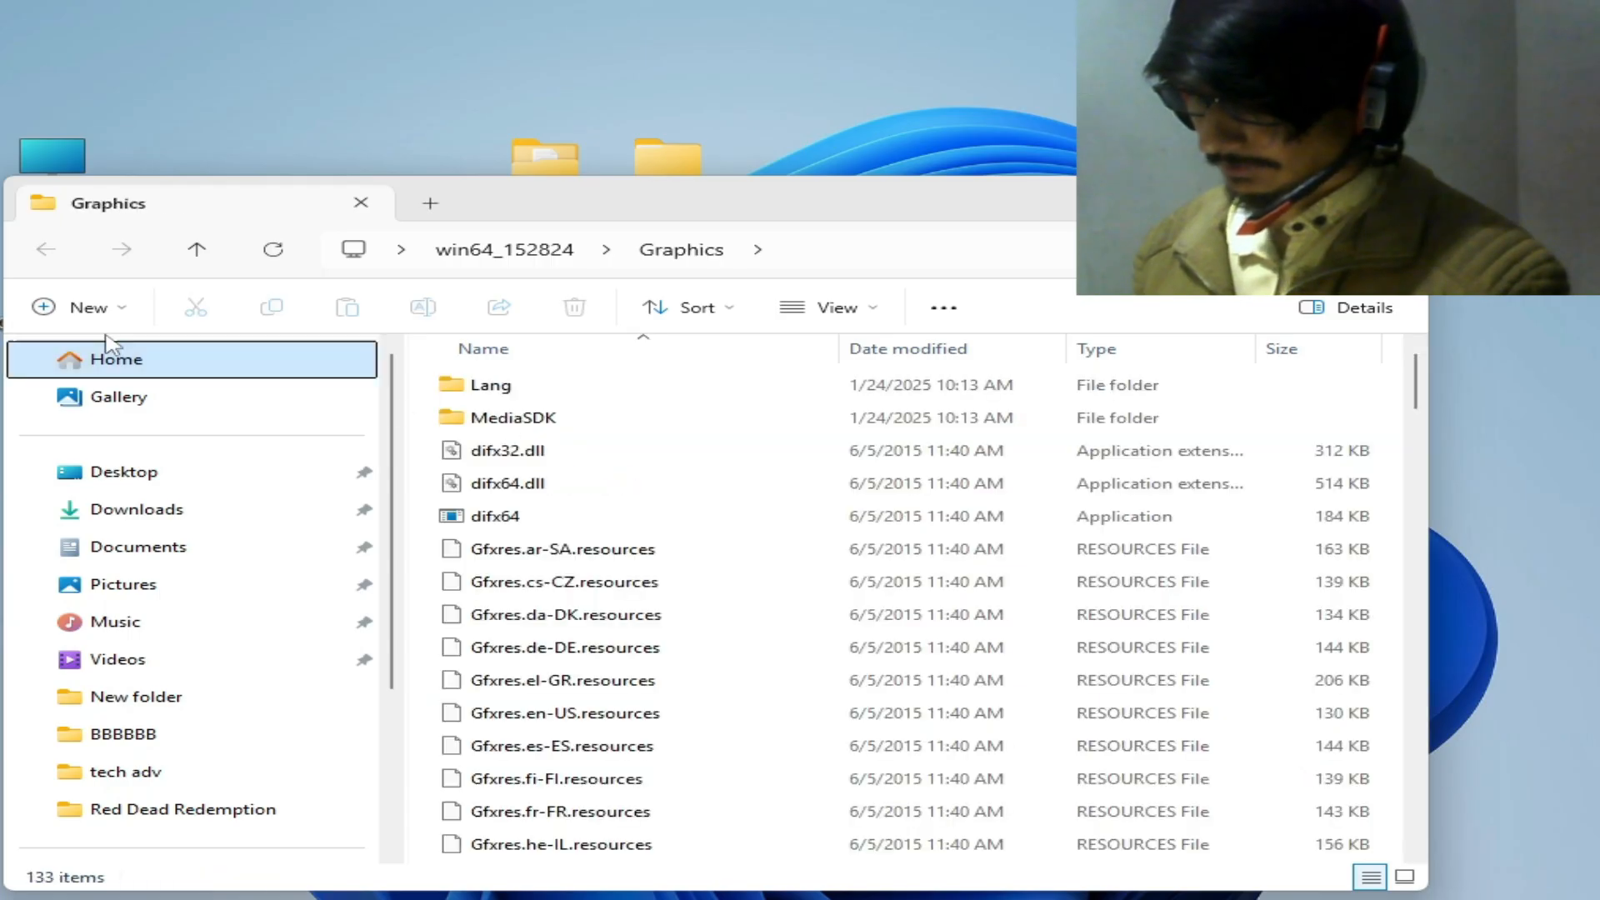
pyautogui.click(195, 249)
pyautogui.write('device')
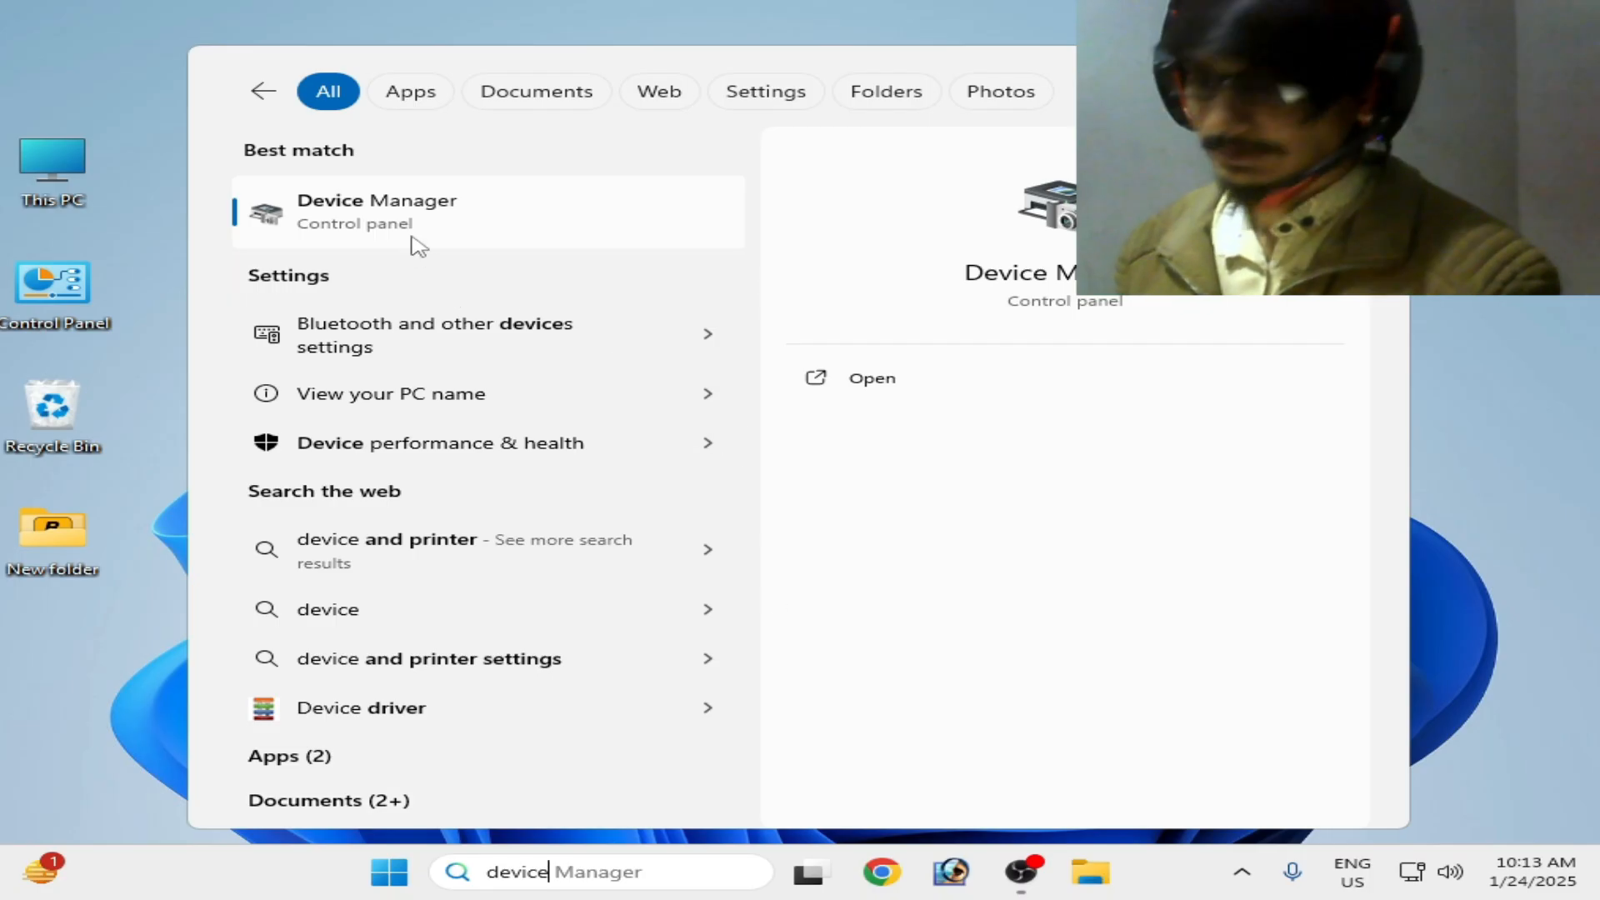
# - Open Device Manager and expand Display adapters to reveal the NVIDIA GeForce GTX 970
pyautogui.click(378, 211)
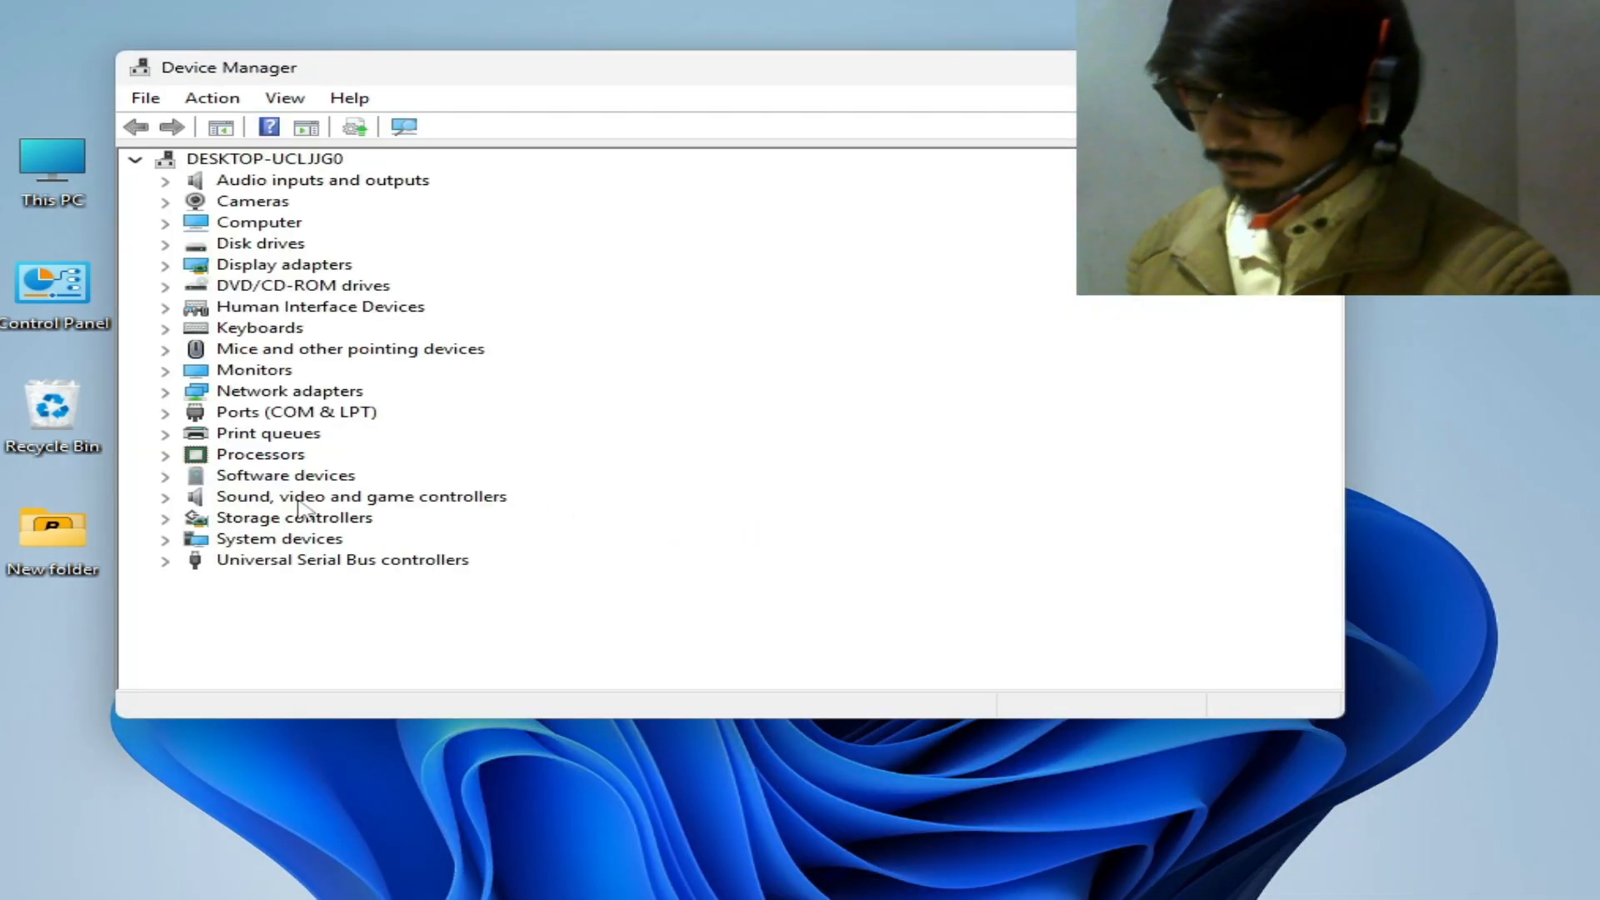
pyautogui.click(284, 264)
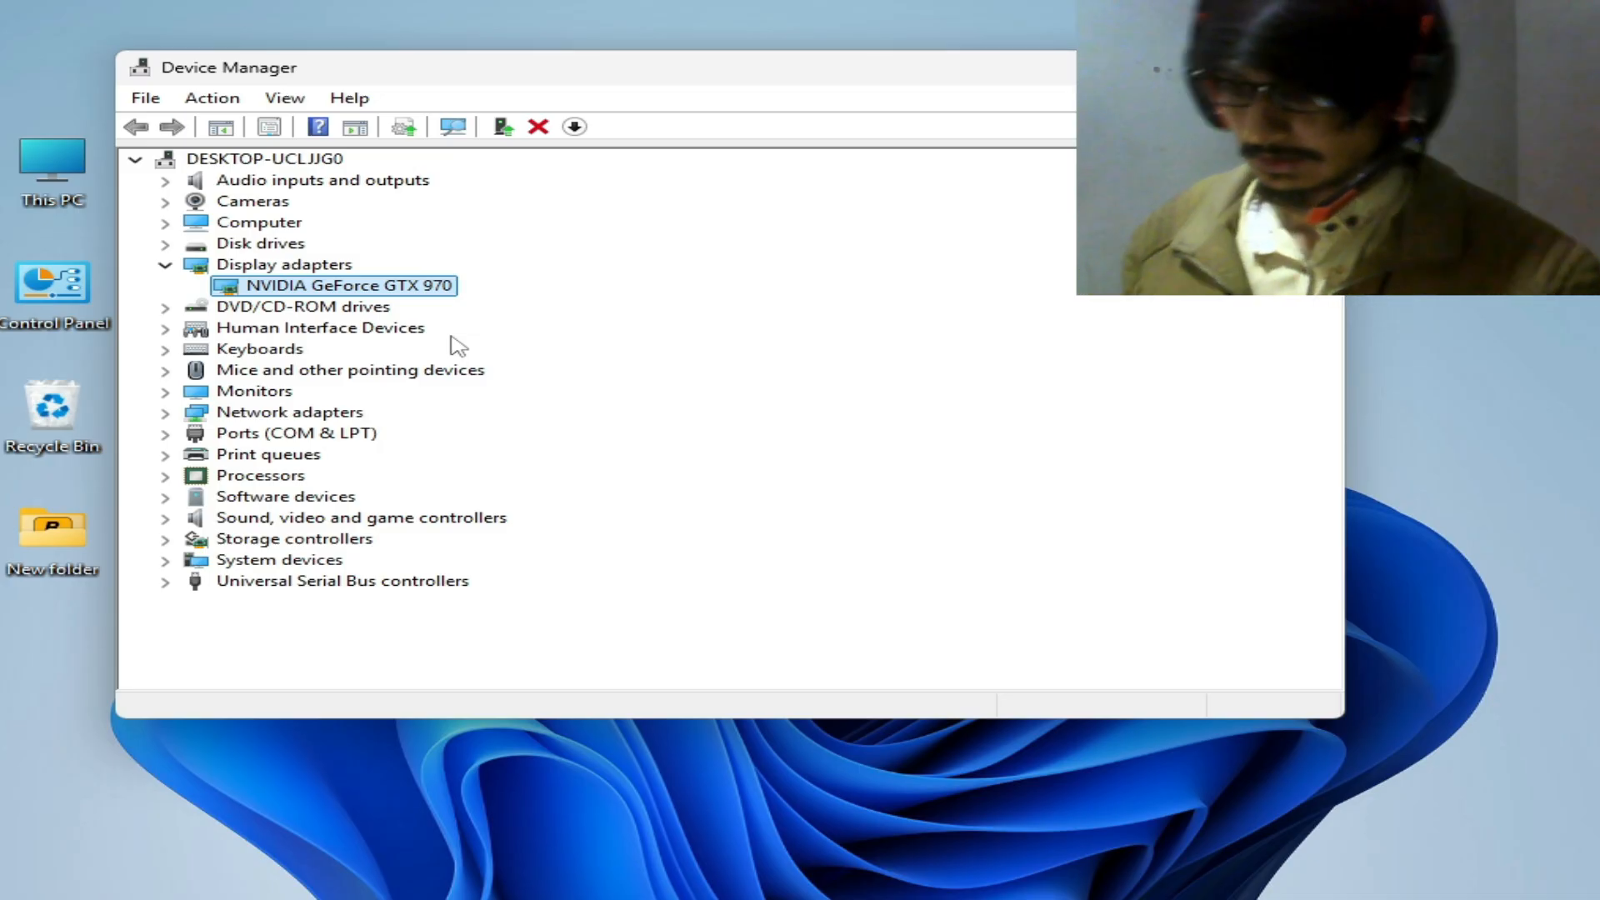
pyautogui.moveTo(663, 73)
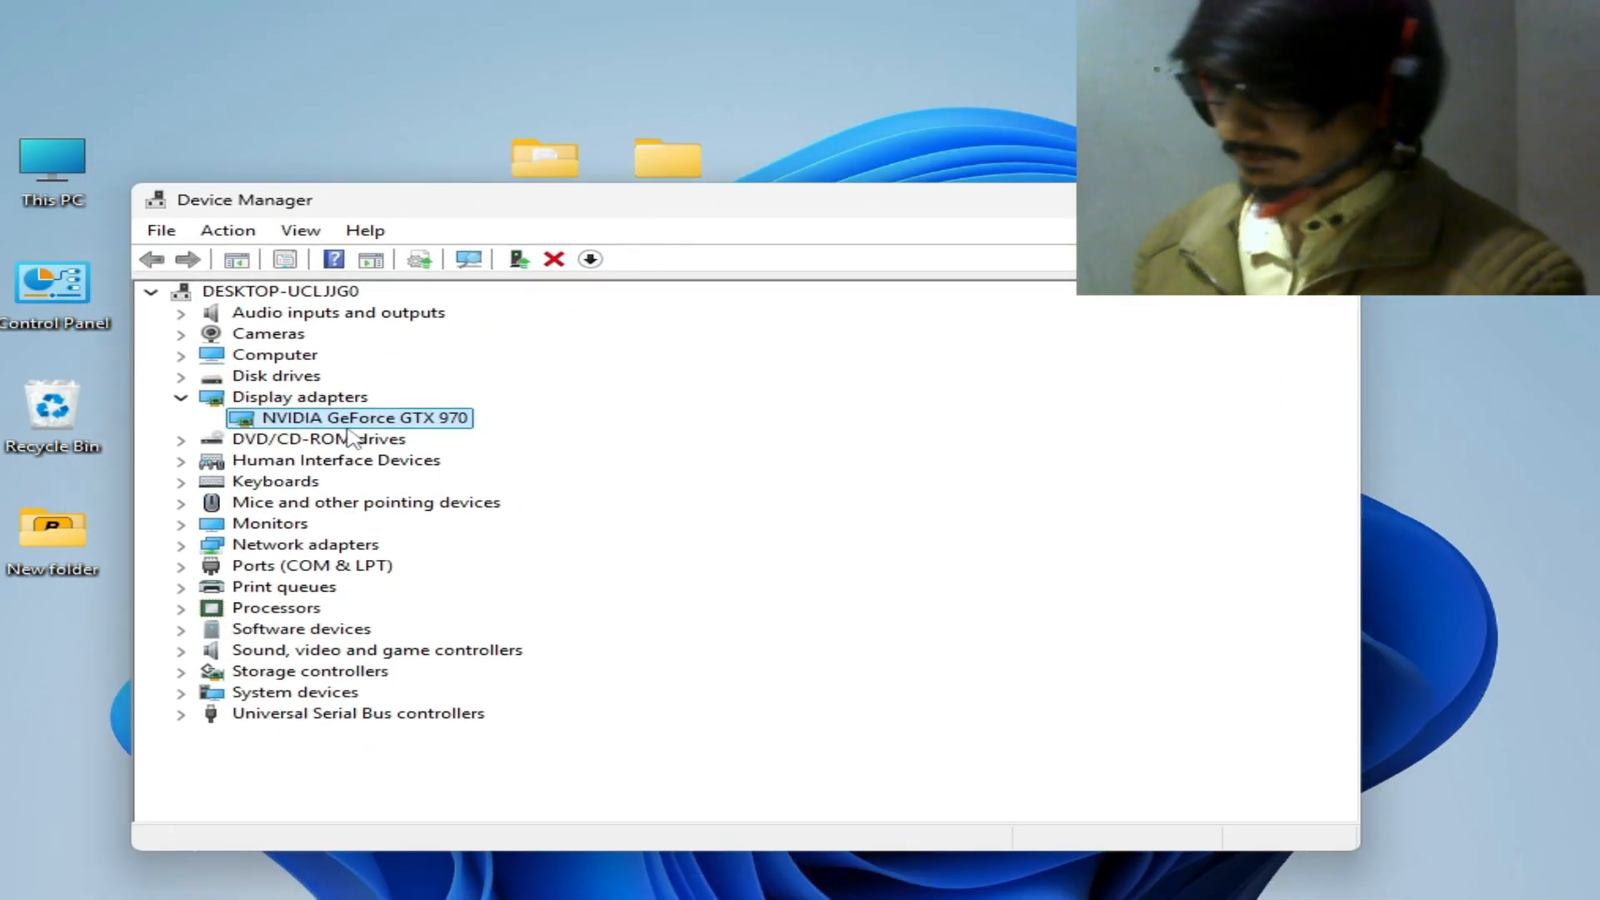
pyautogui.moveTo(398, 428)
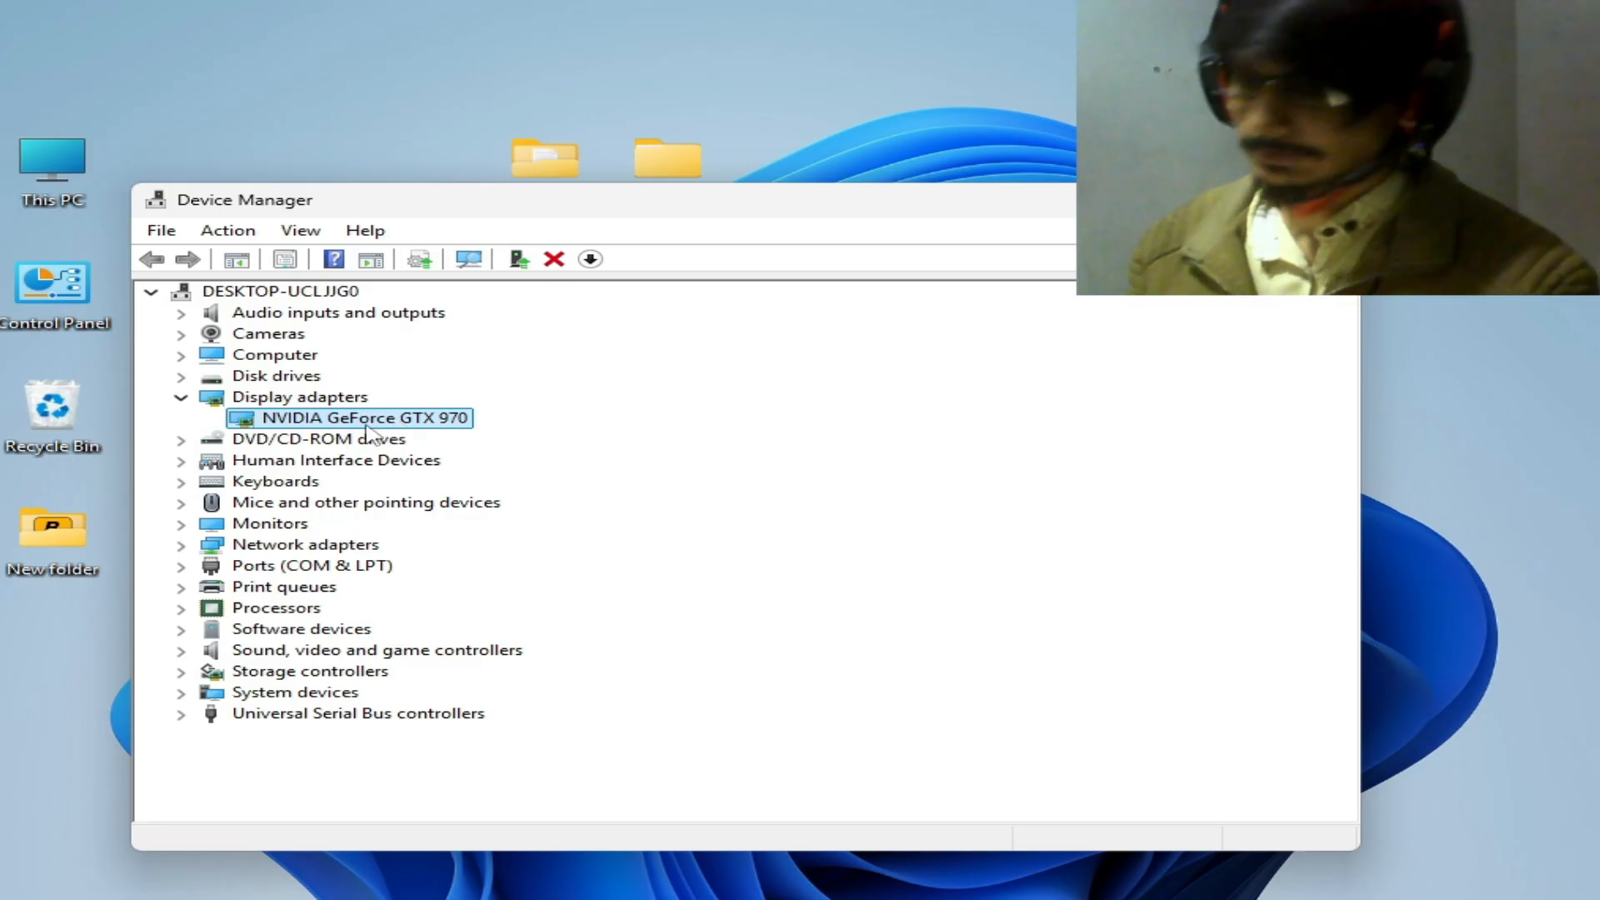
# - Start a manual 'browse my computer' driver update for the NVIDIA GeForce GTX 970
pyautogui.rightClick(358, 418)
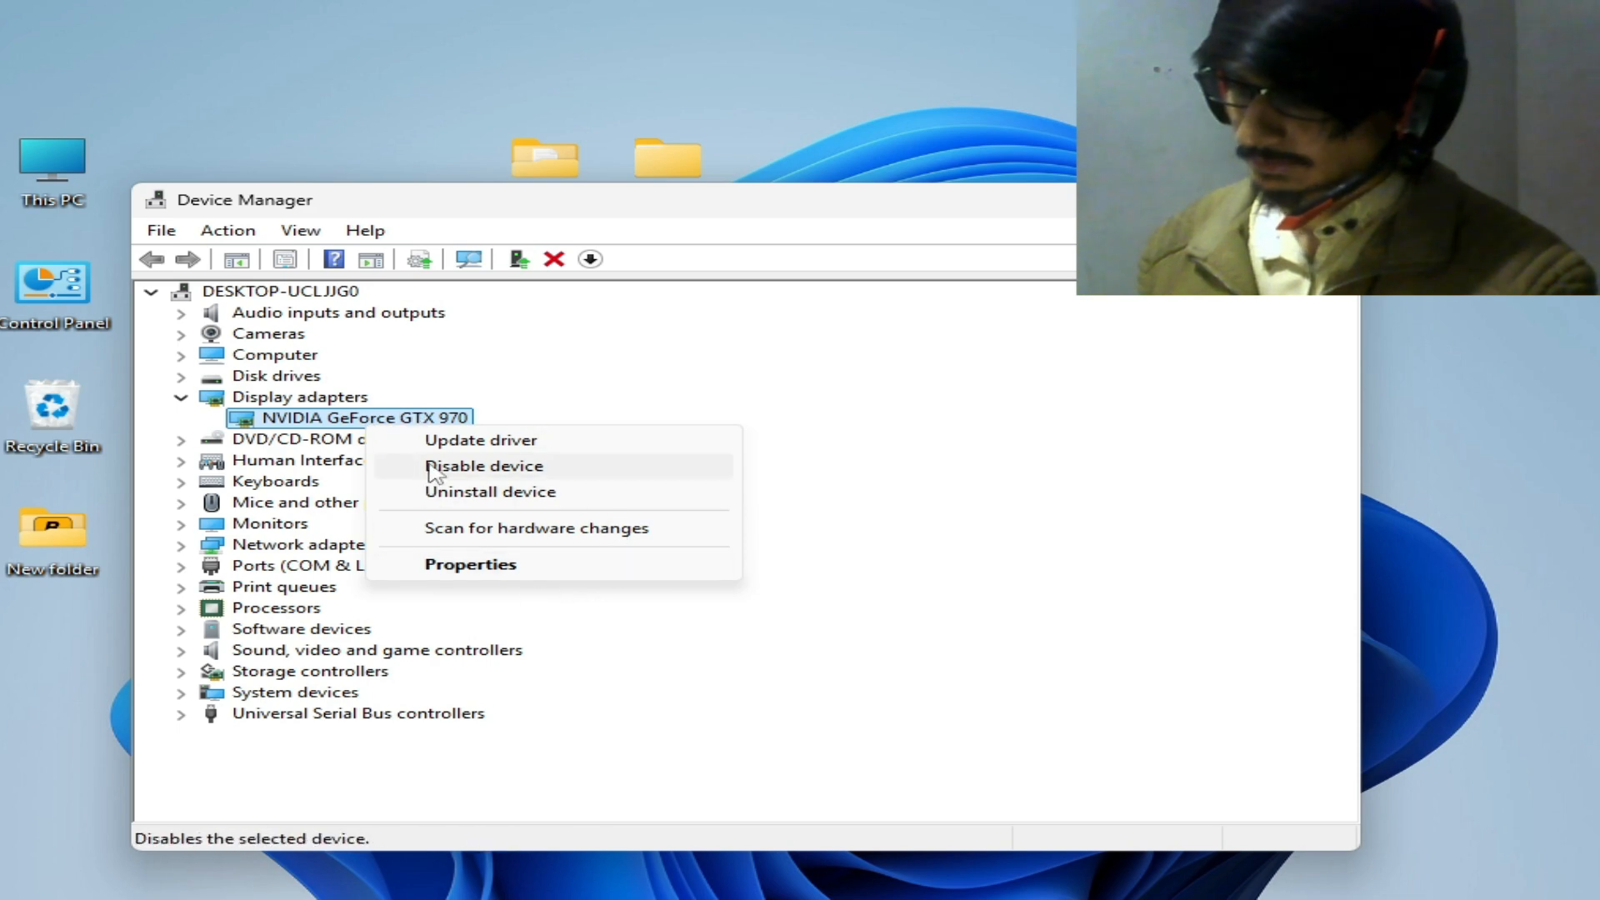
pyautogui.click(481, 440)
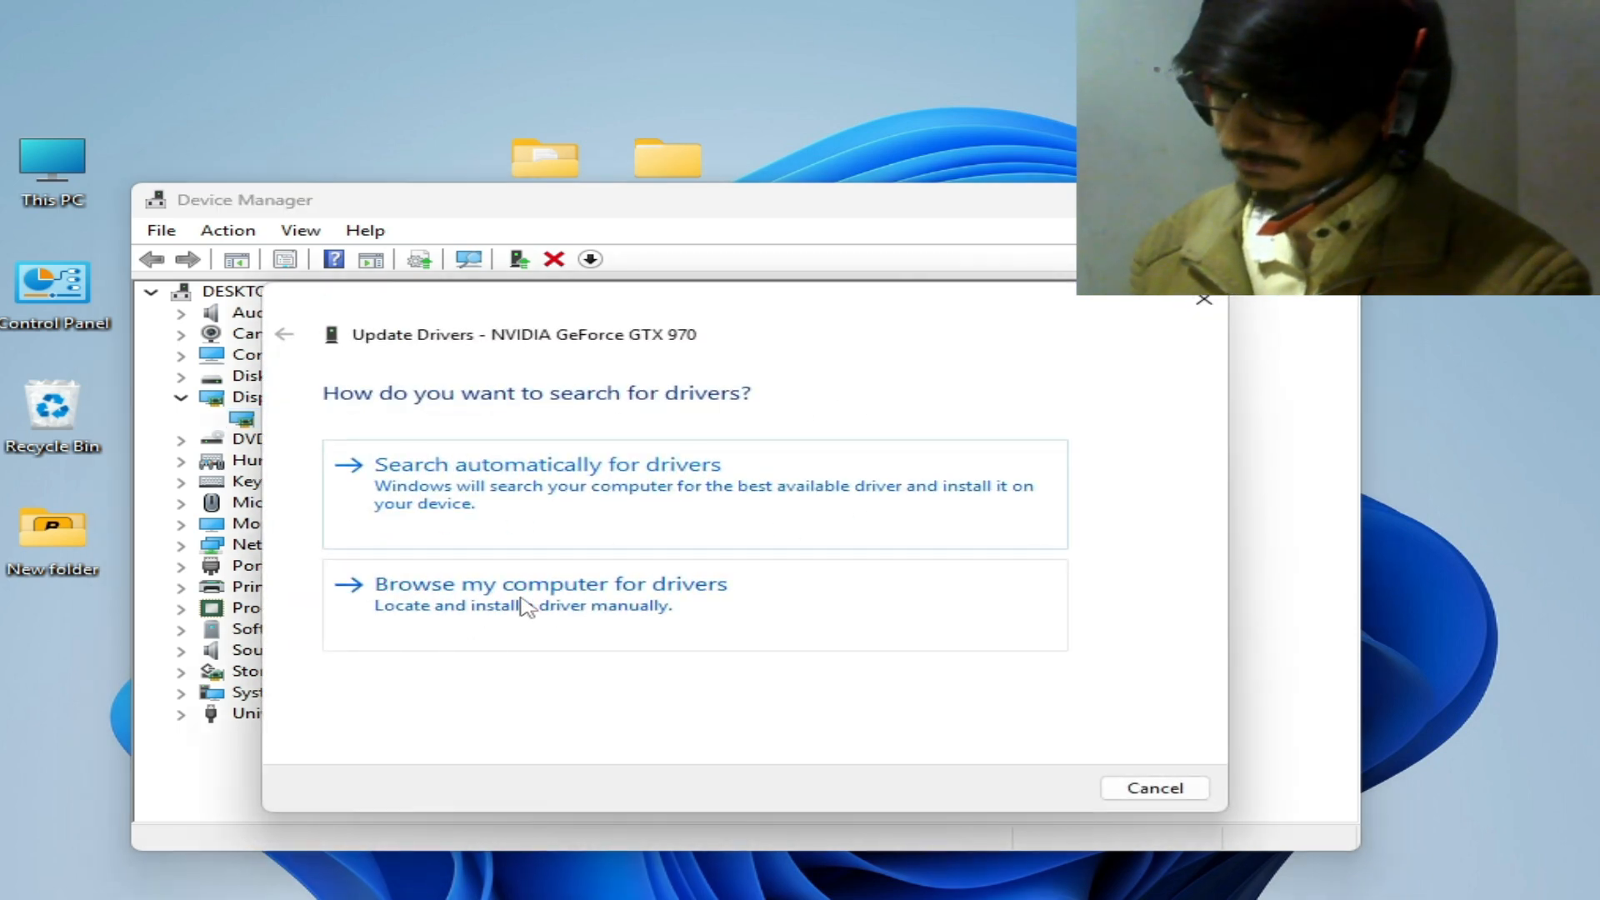
pyautogui.click(551, 583)
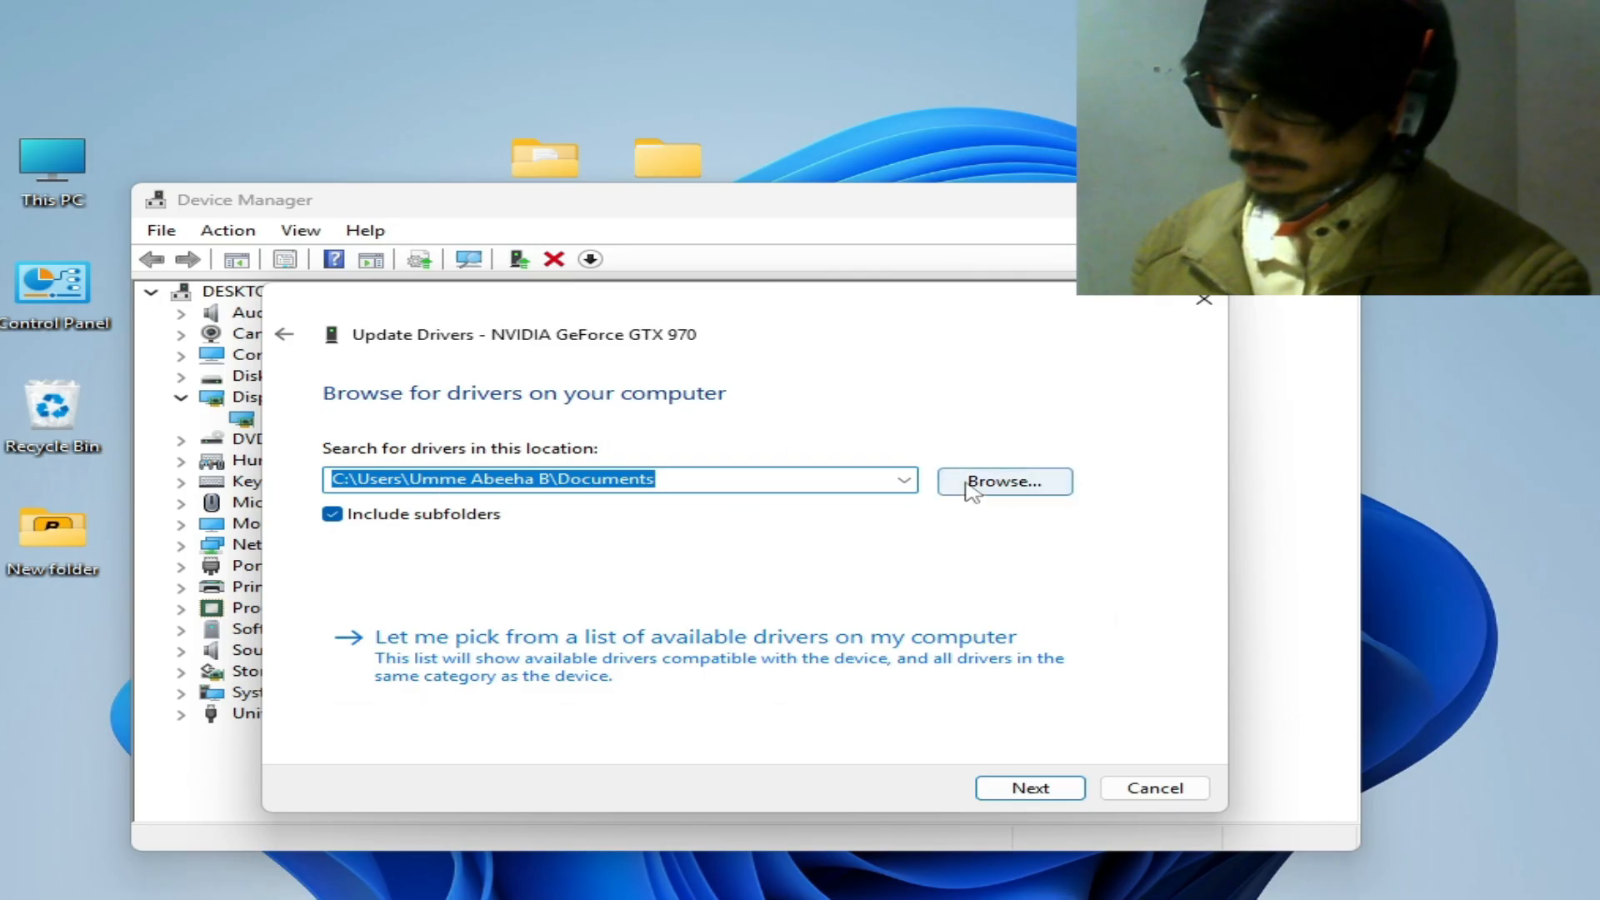
# - Set the driver search location to the Desktop win64_152824 folder
pyautogui.click(1002, 481)
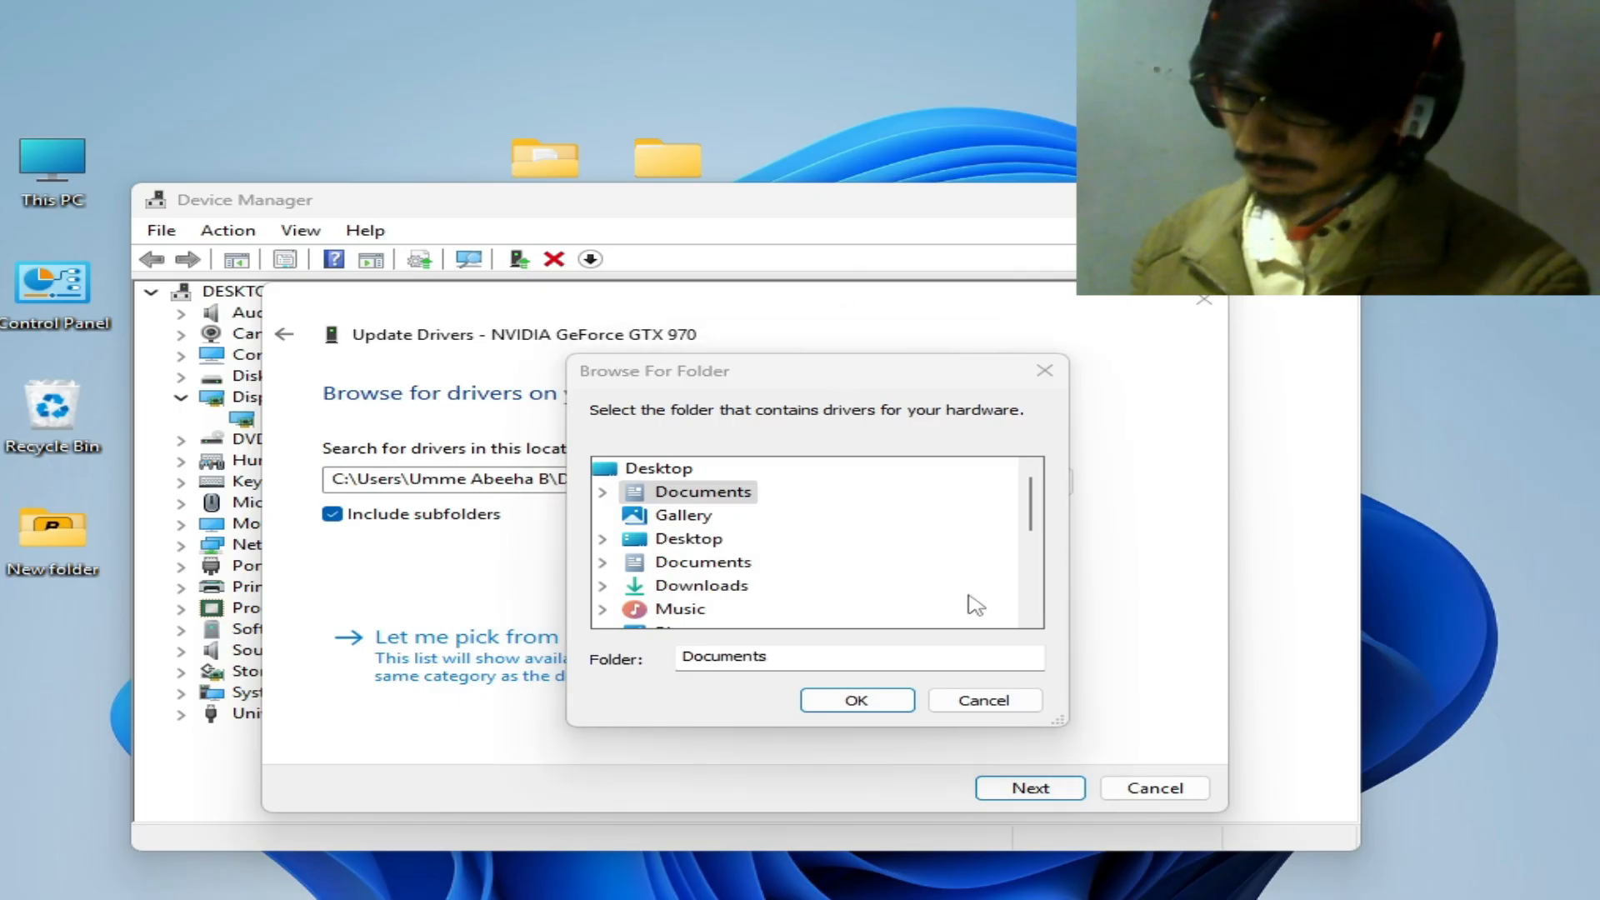
pyautogui.click(855, 700)
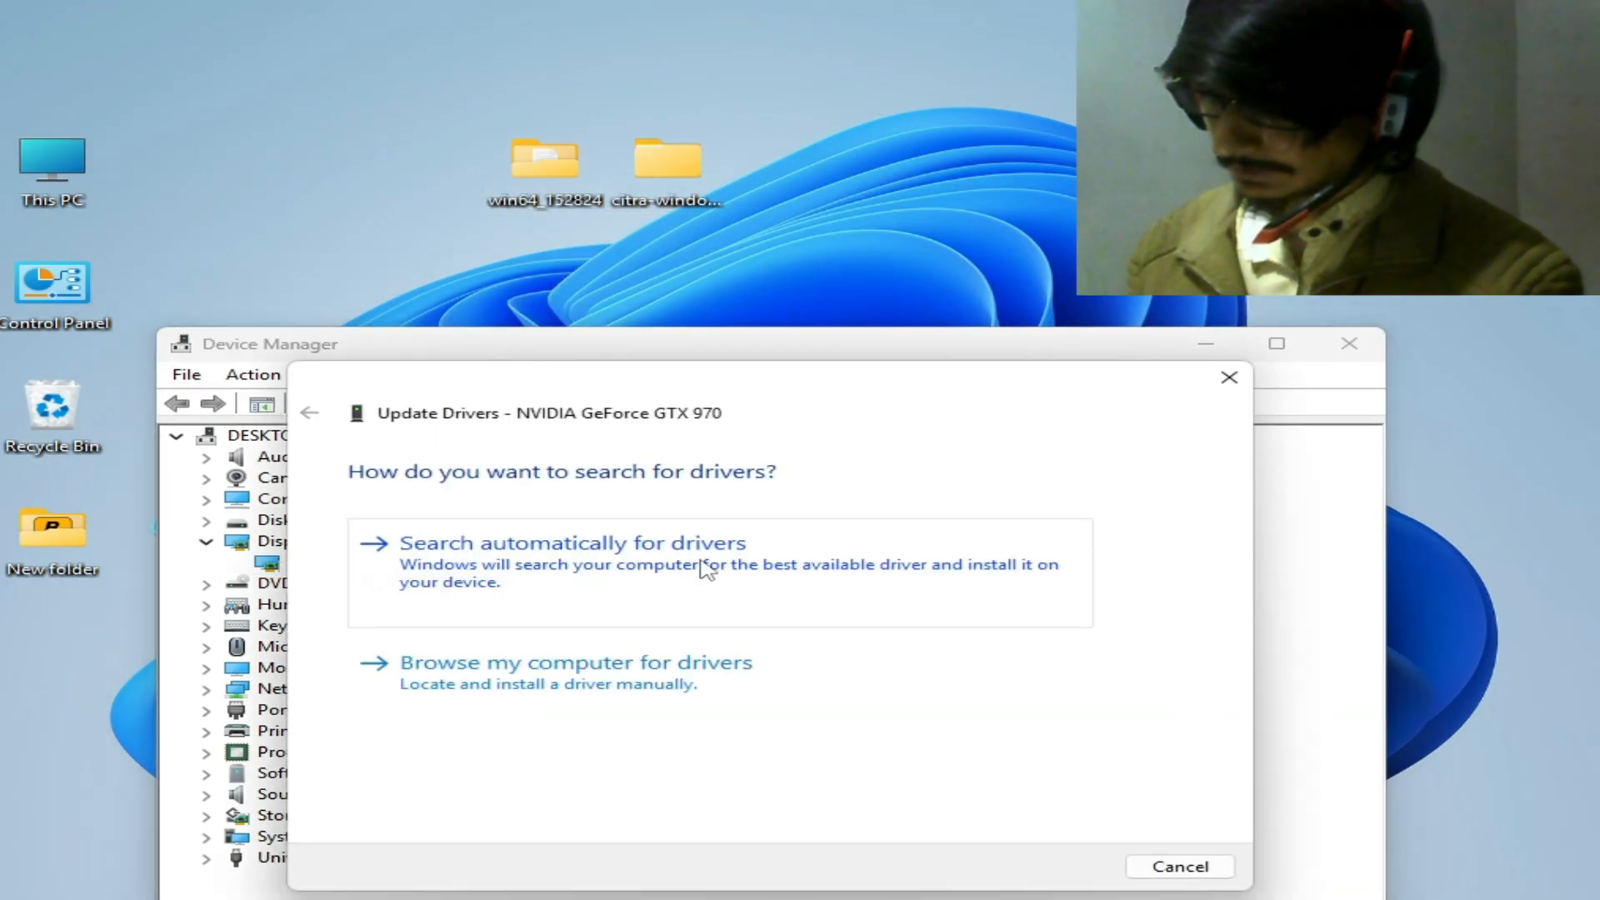
pyautogui.click(576, 662)
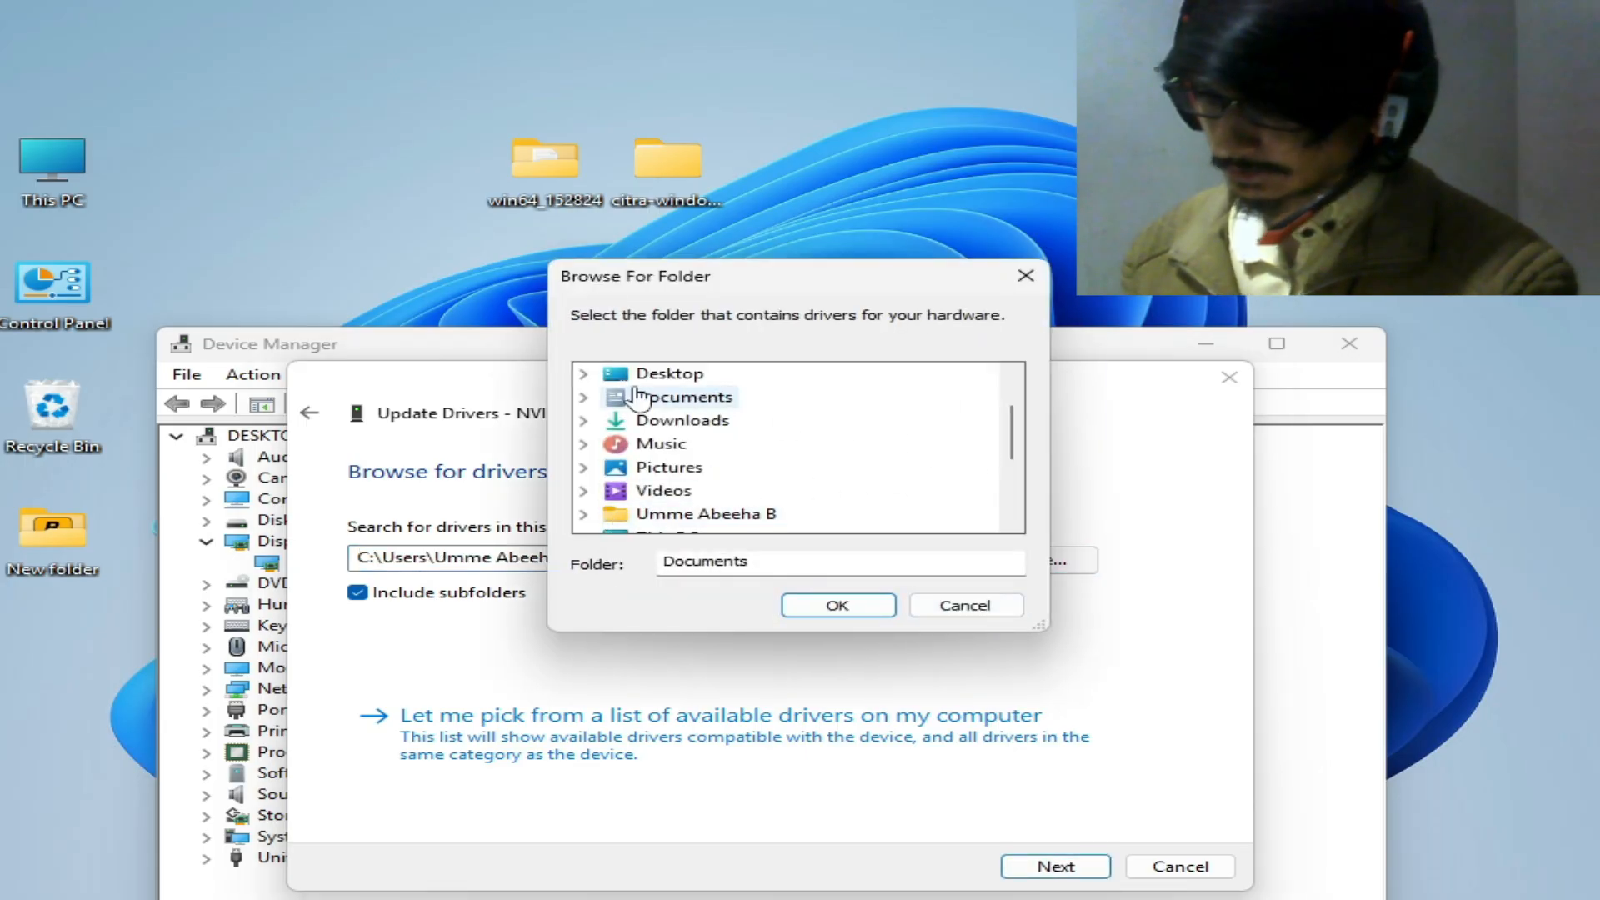
pyautogui.click(669, 372)
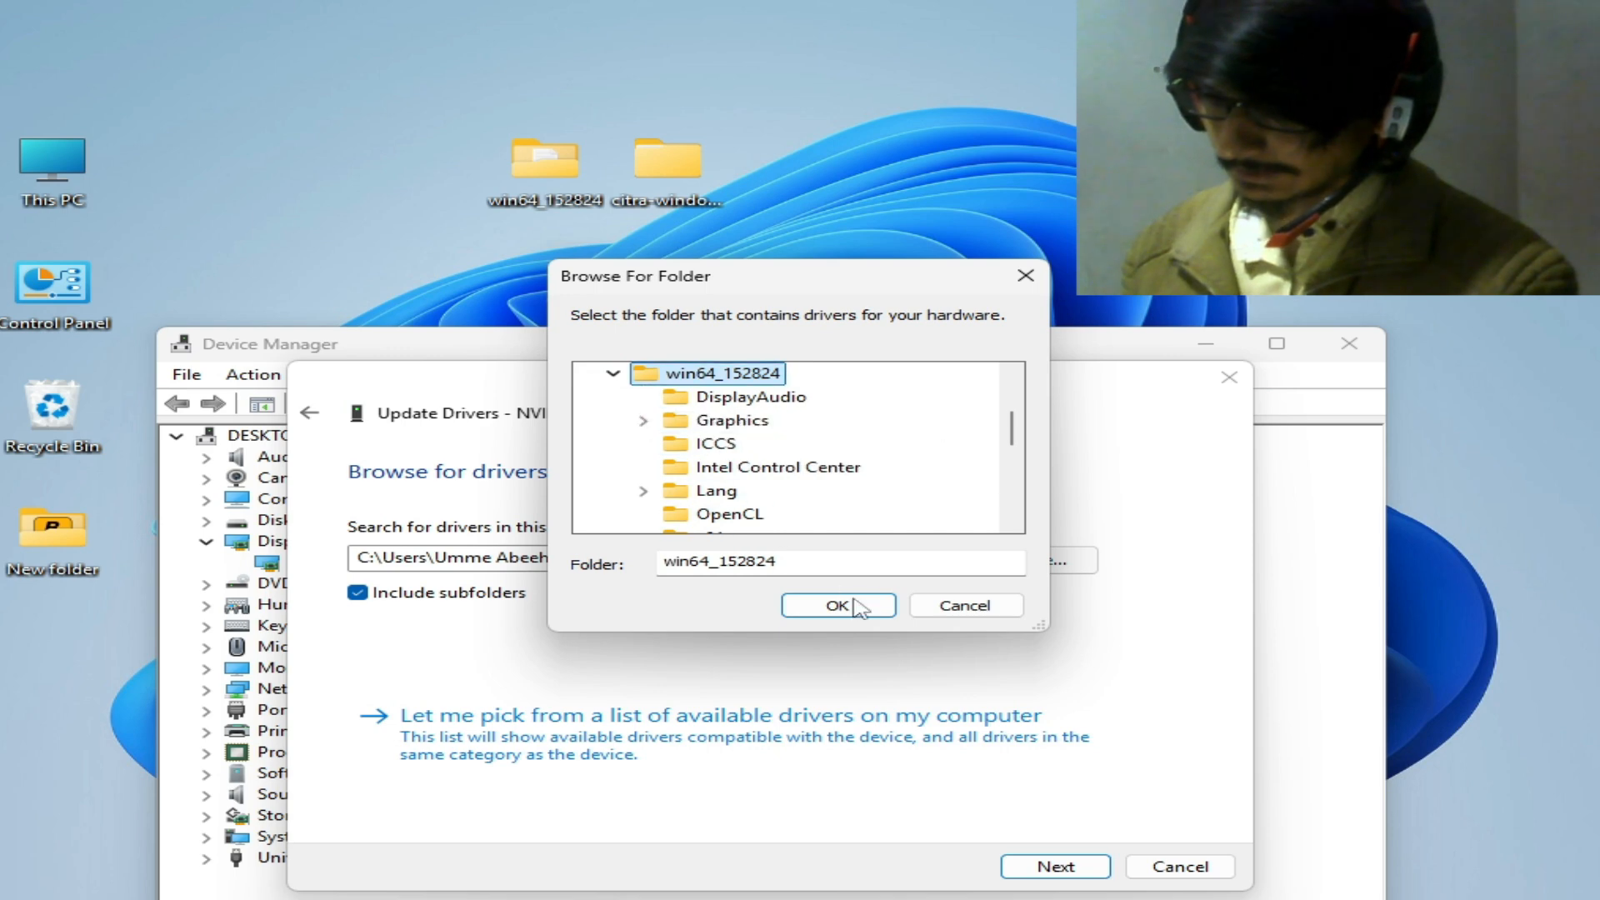
pyautogui.click(837, 604)
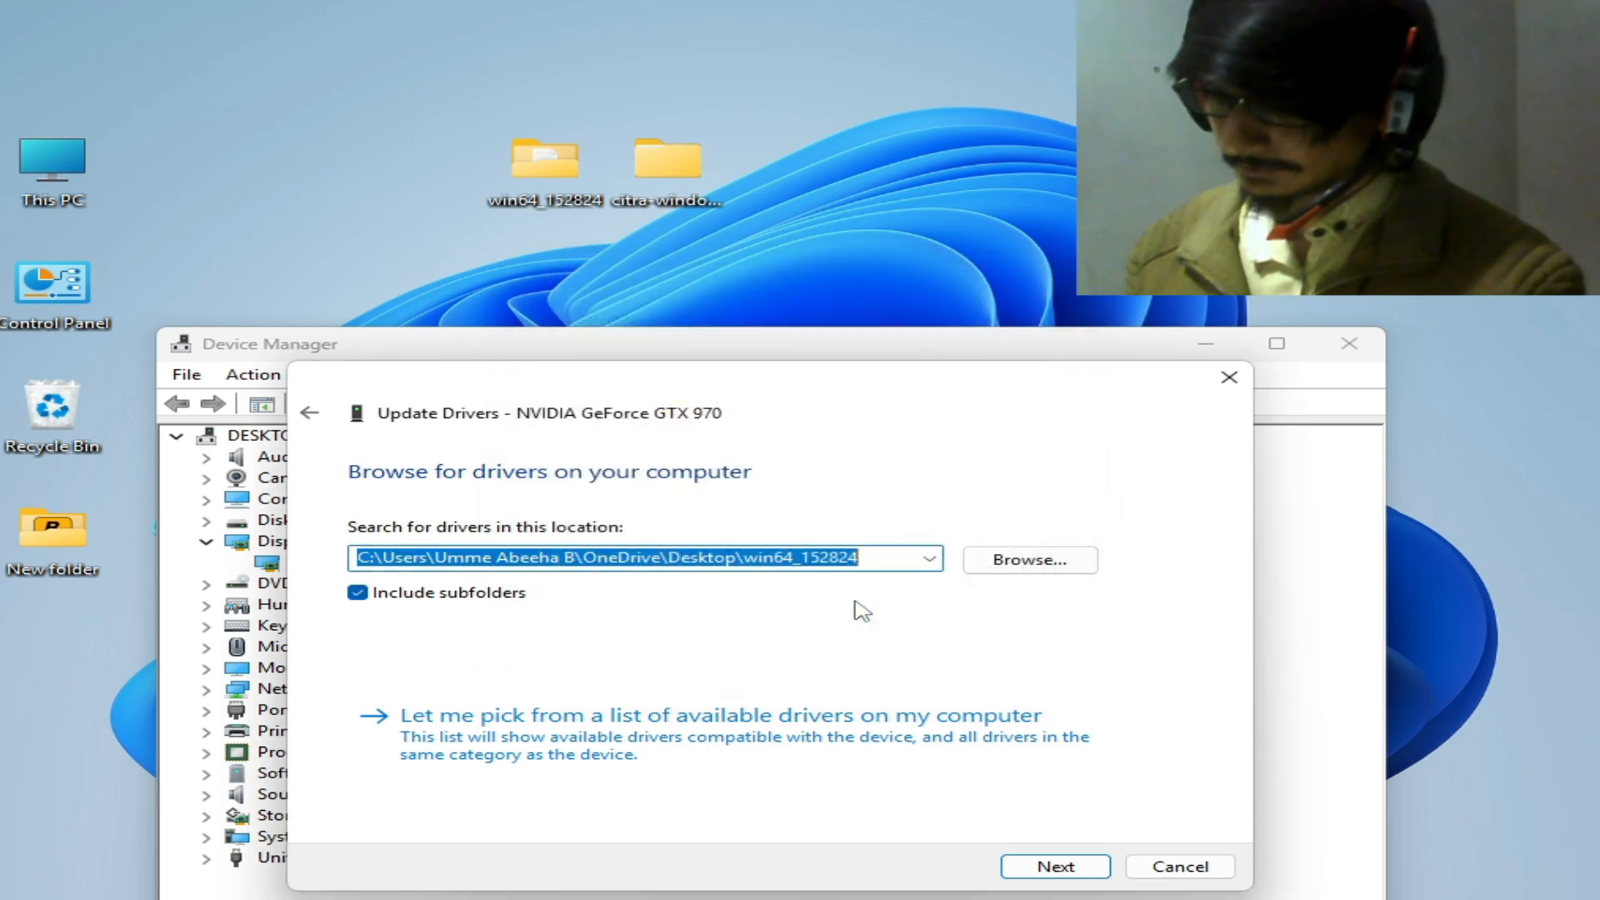